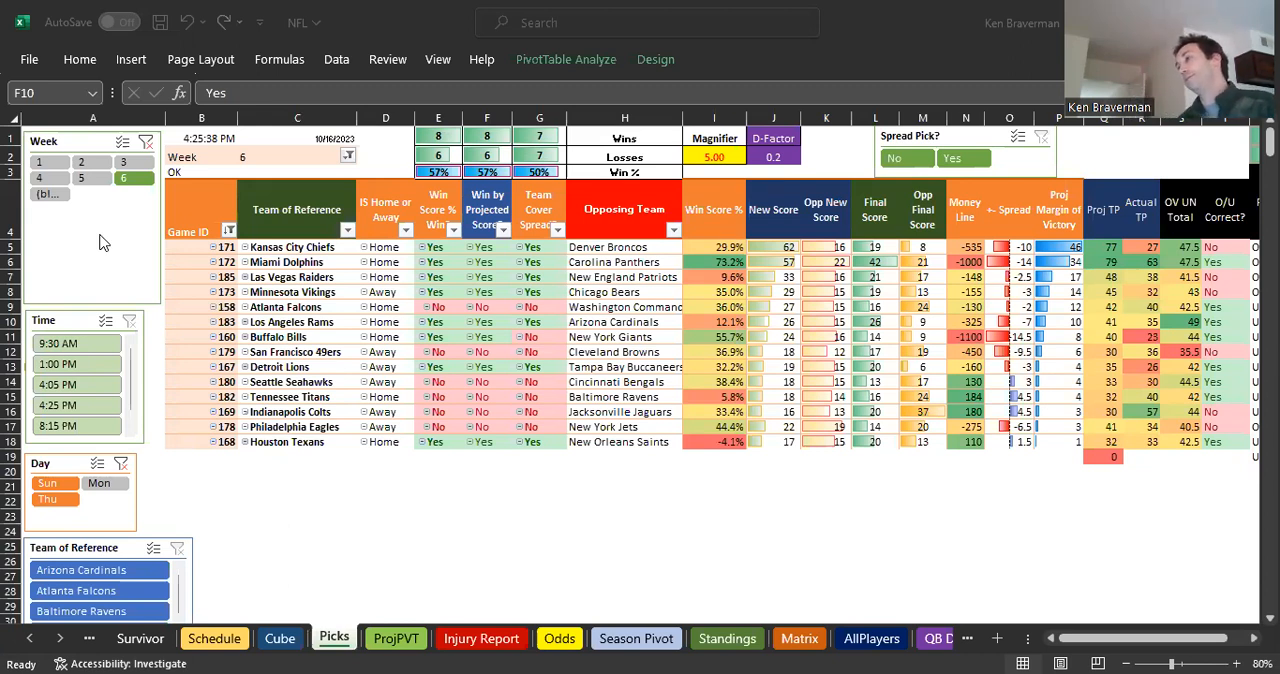
pyautogui.moveTo(184, 263)
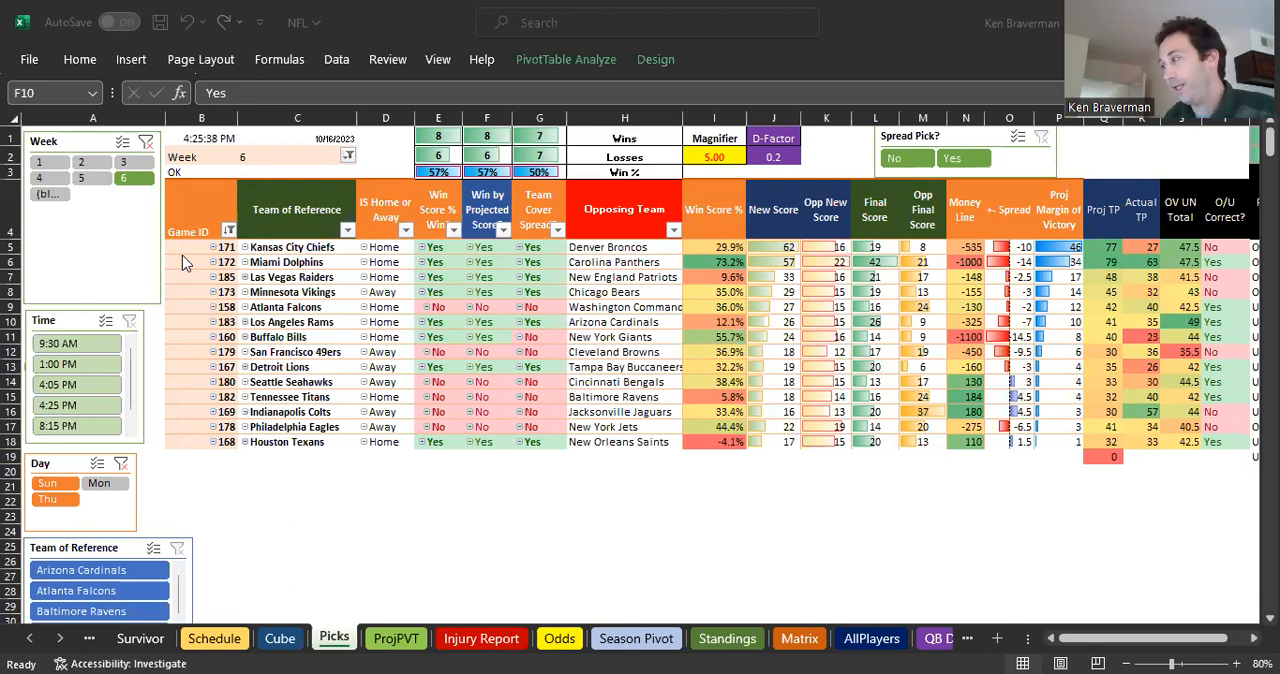
pyautogui.moveTo(879, 476)
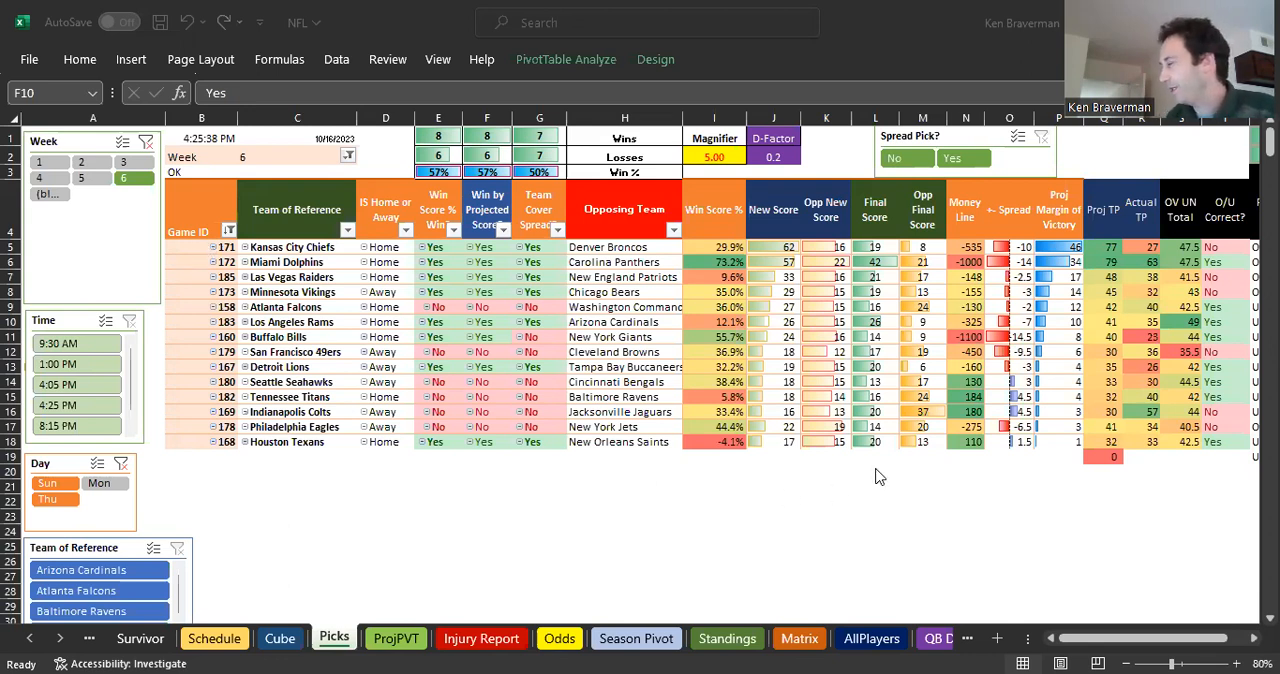
# Review the Week 6 picks pivot table, selecting cells and scrolling up through the games
pyautogui.click(487, 321)
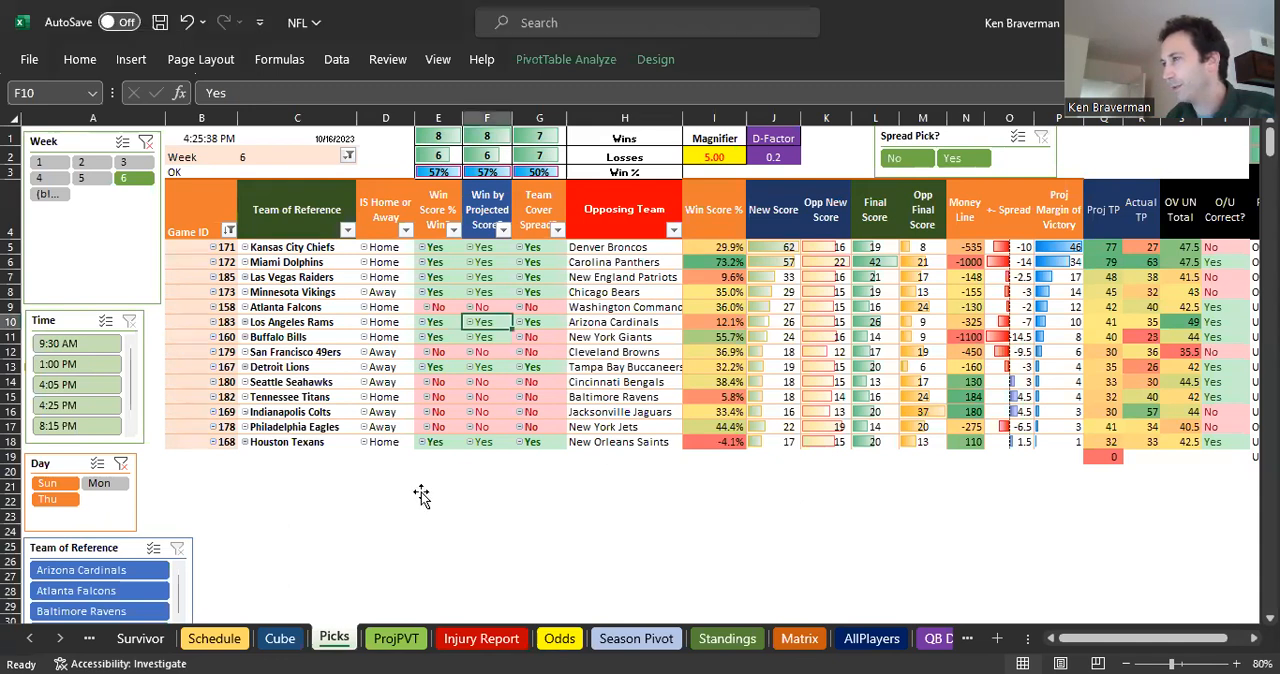
pyautogui.click(438, 486)
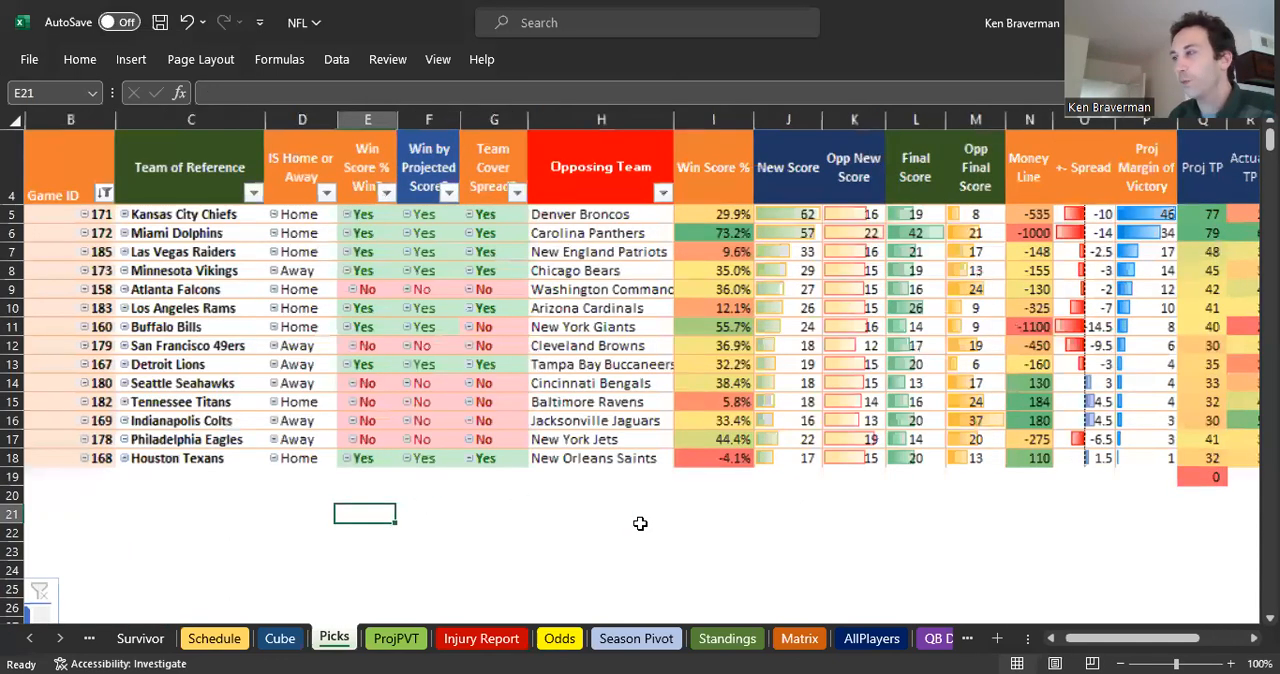
pyautogui.scroll(3)
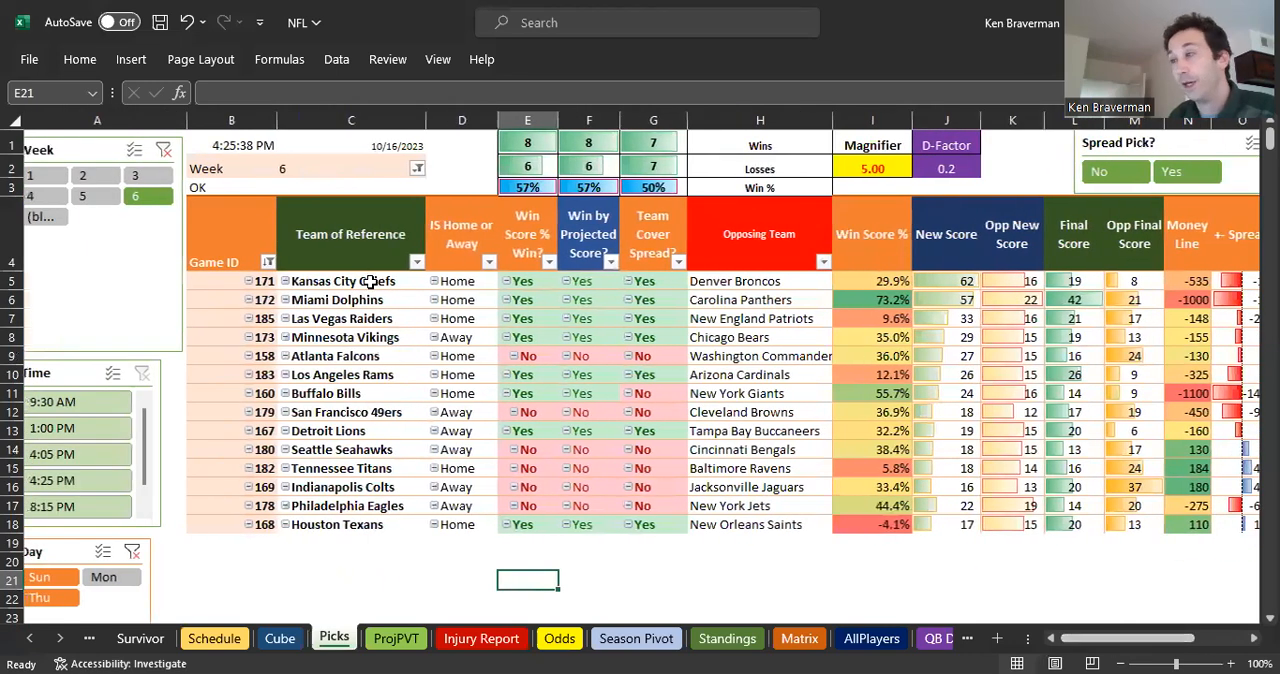
pyautogui.click(343, 280)
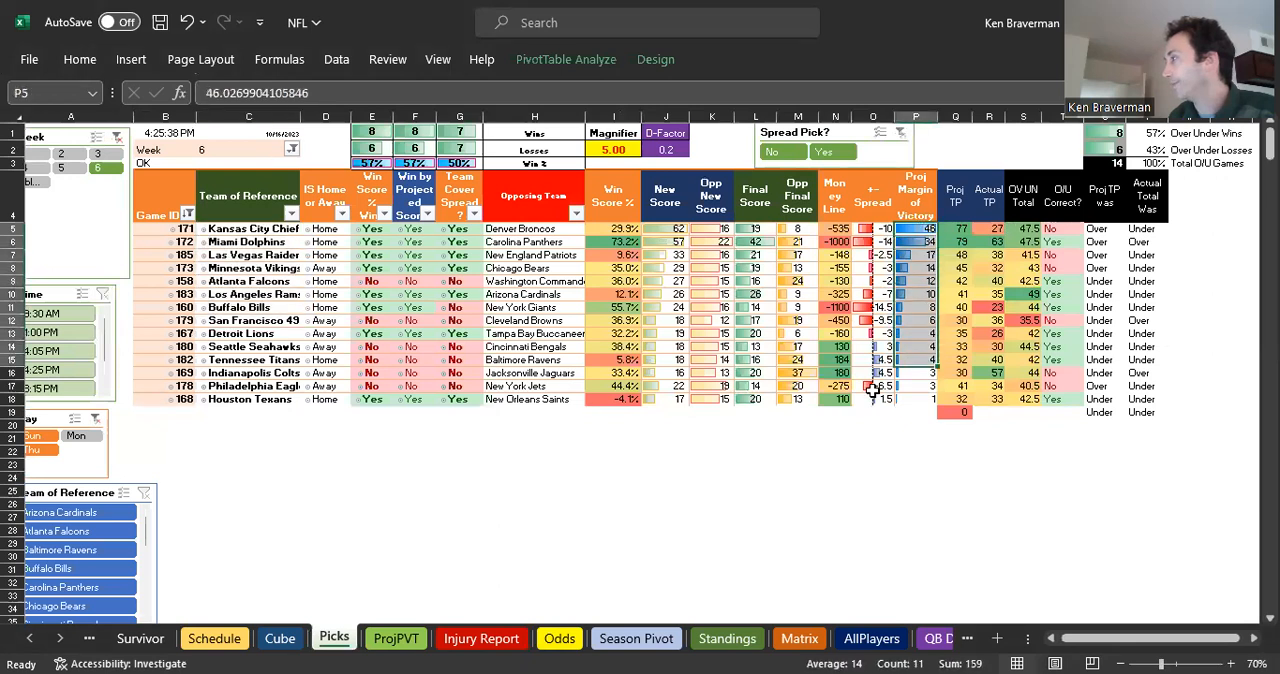
pyautogui.moveTo(500, 375)
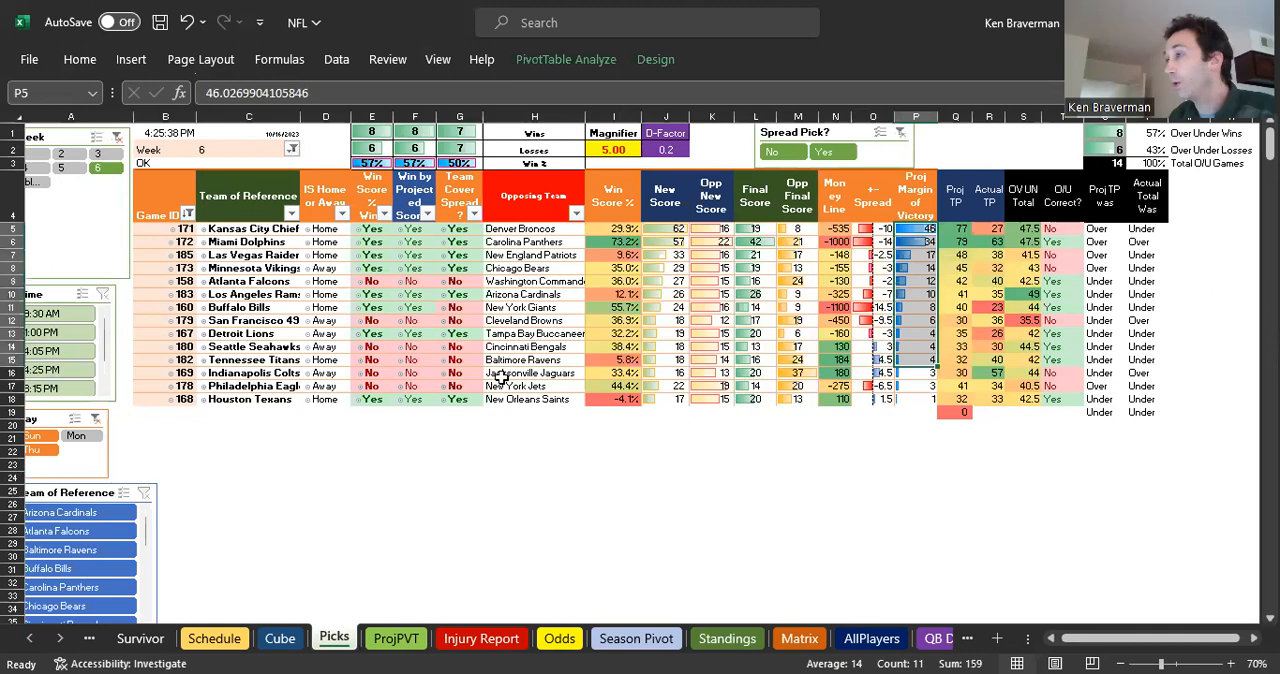
pyautogui.click(712, 504)
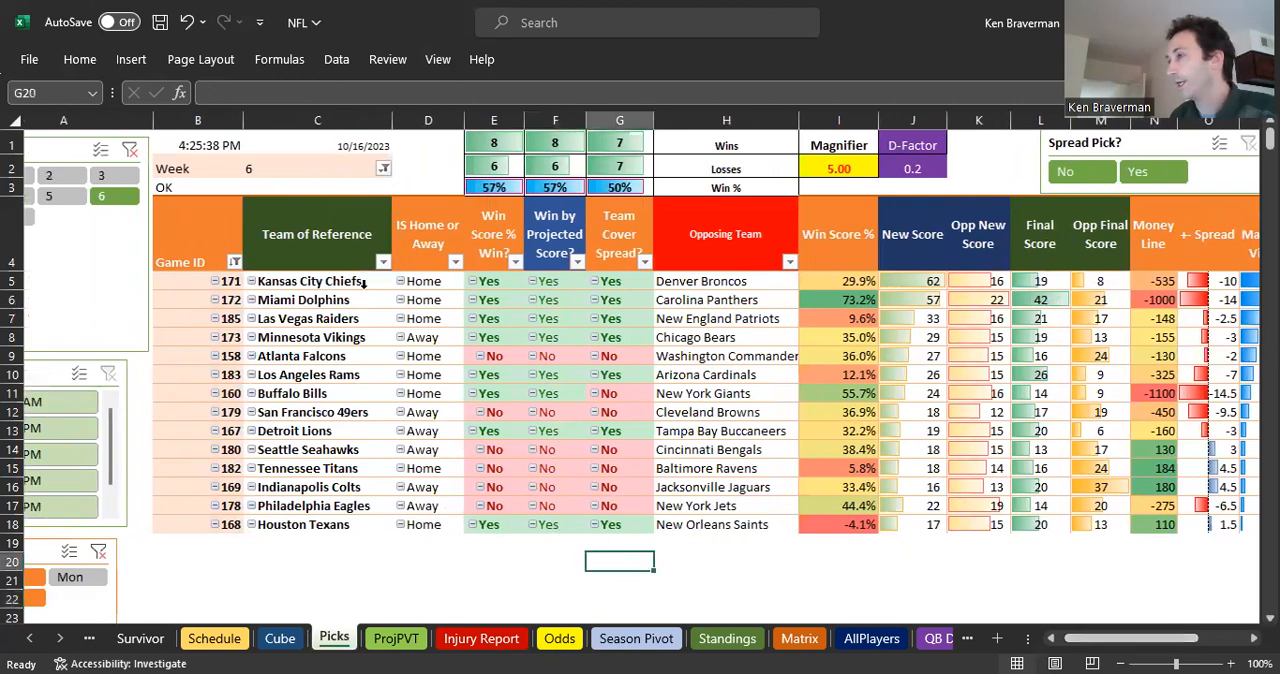
pyautogui.moveTo(238, 262)
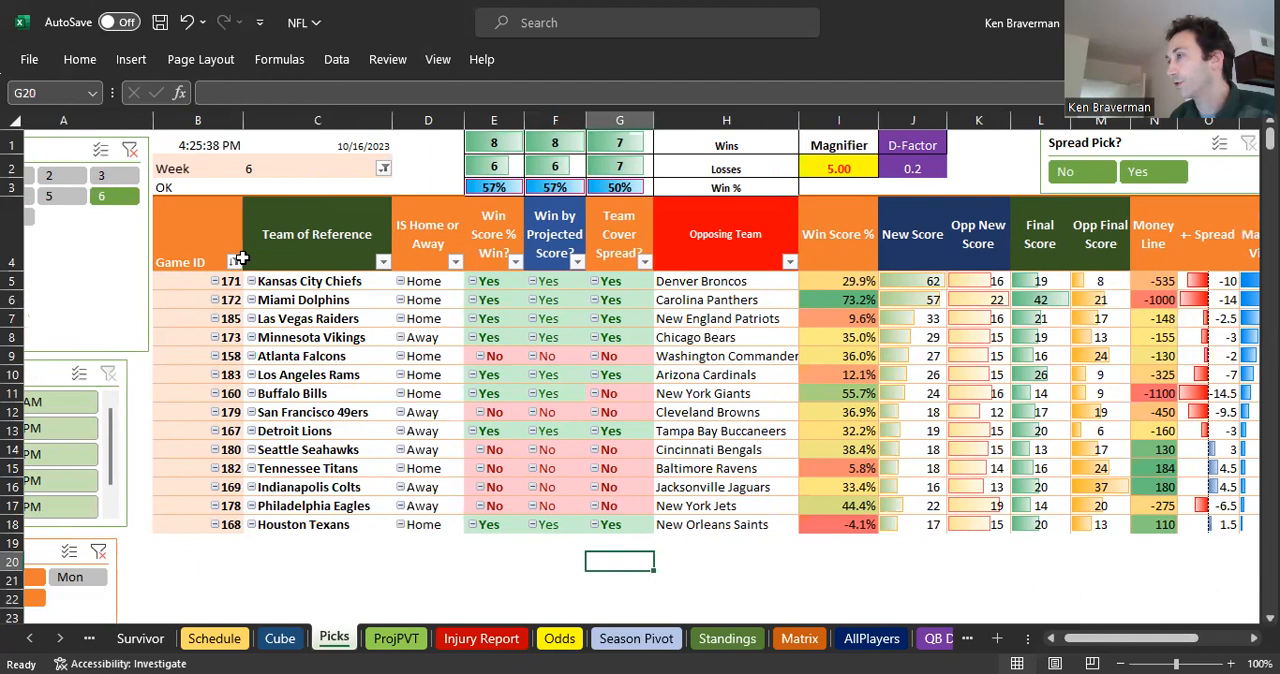
pyautogui.moveTo(307, 295)
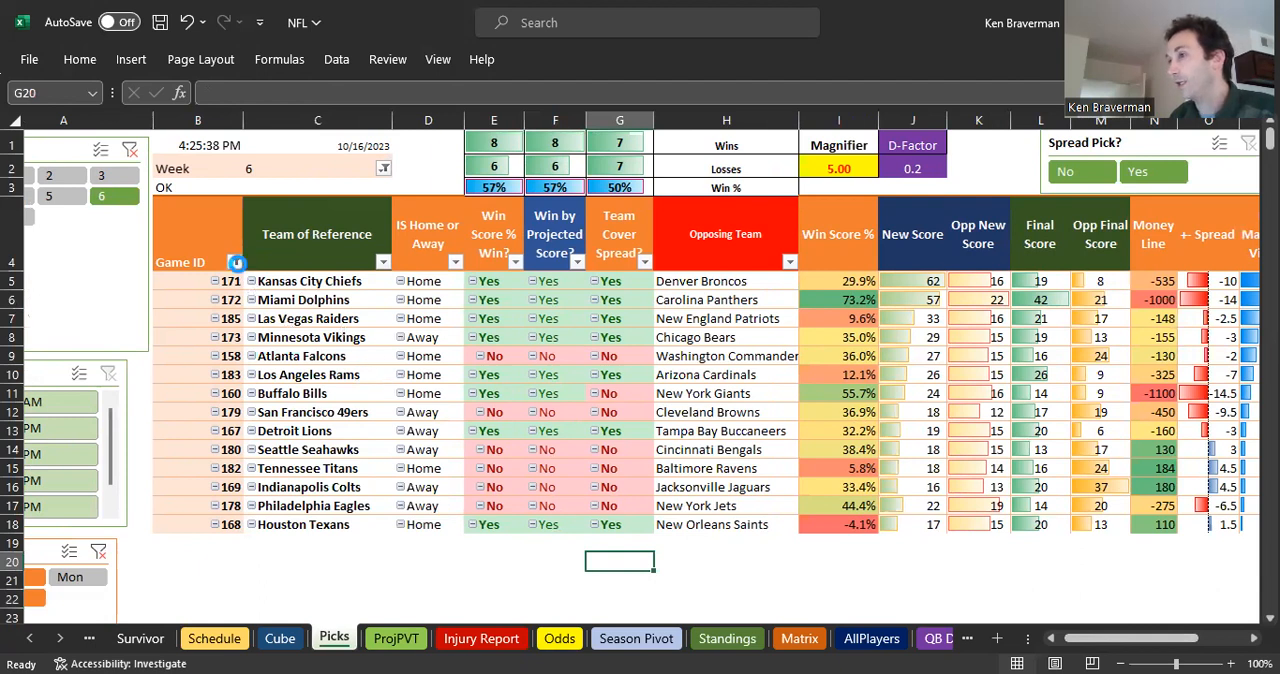
# Sort Game ID ascending by +- Spread so the most negative spread leads
pyautogui.click(237, 263)
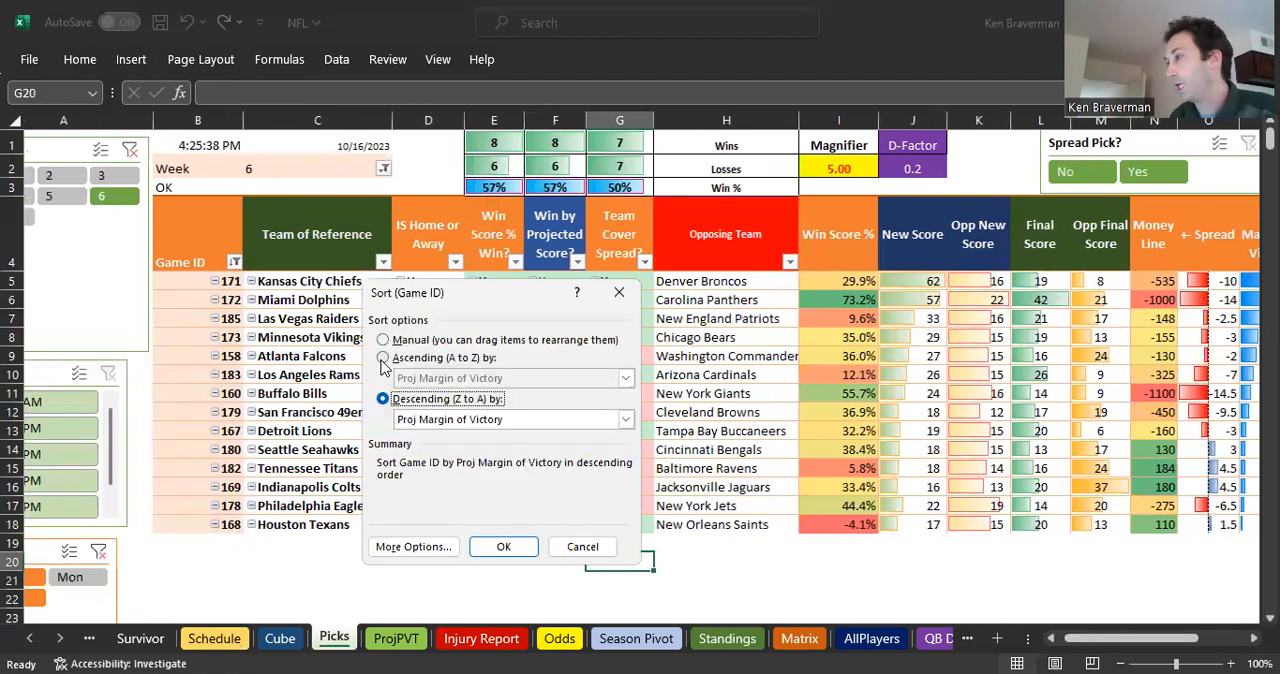
pyautogui.click(625, 378)
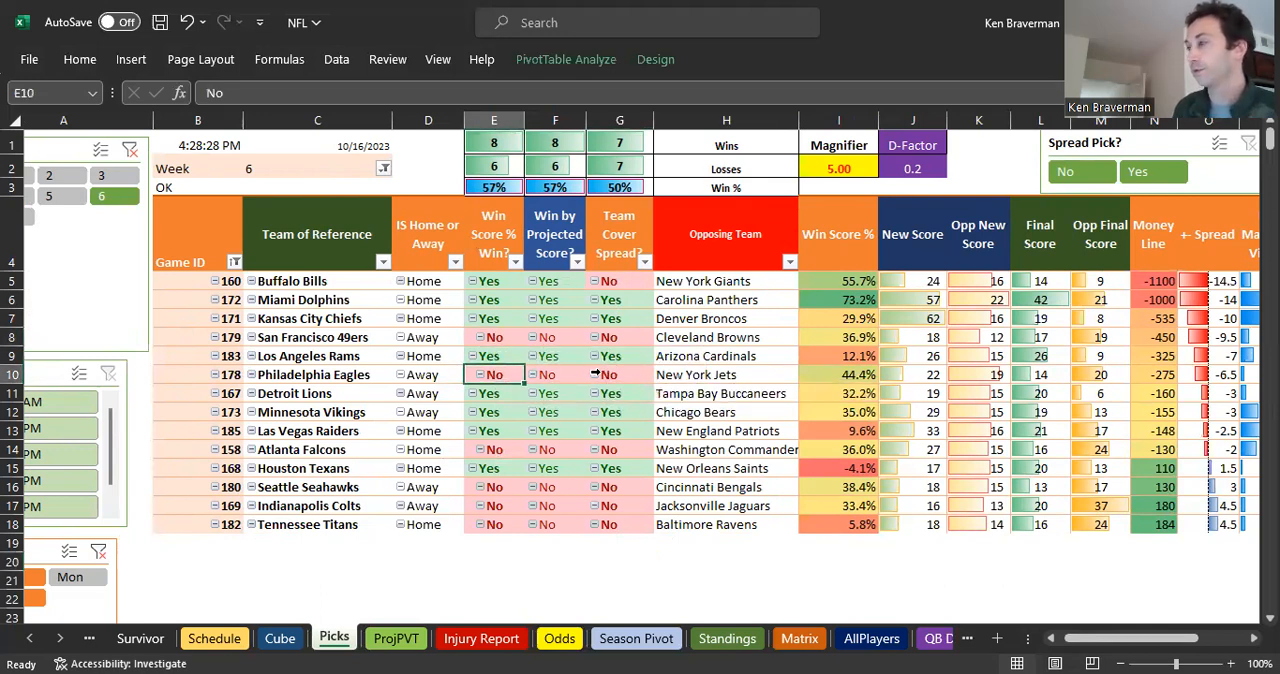
# Select the San Francisco 49ers entry in the picks table
pyautogui.click(317, 337)
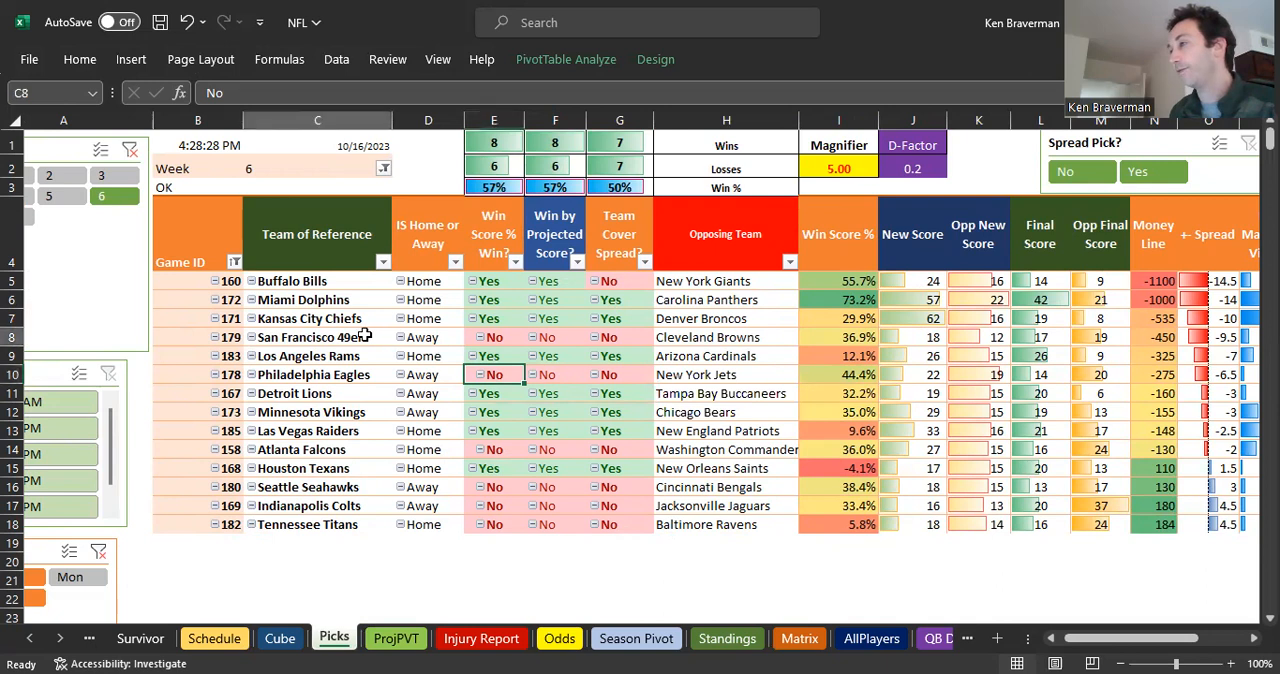
pyautogui.click(317, 337)
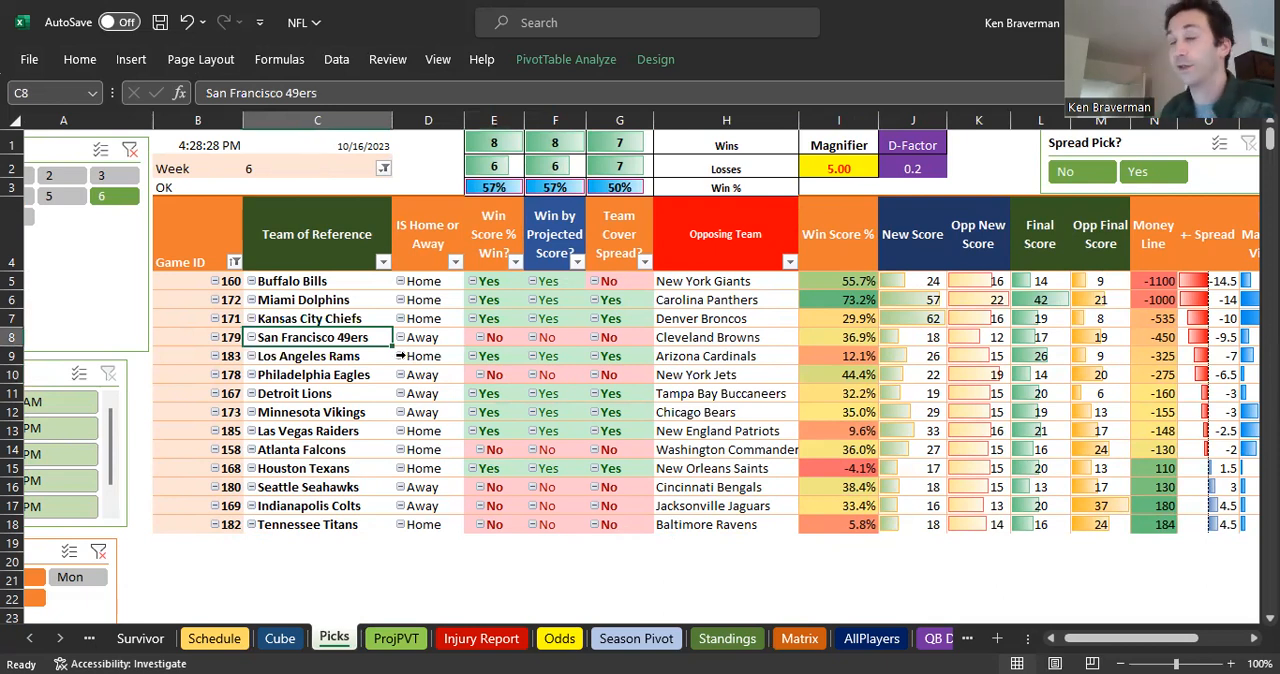
pyautogui.moveTo(356, 393)
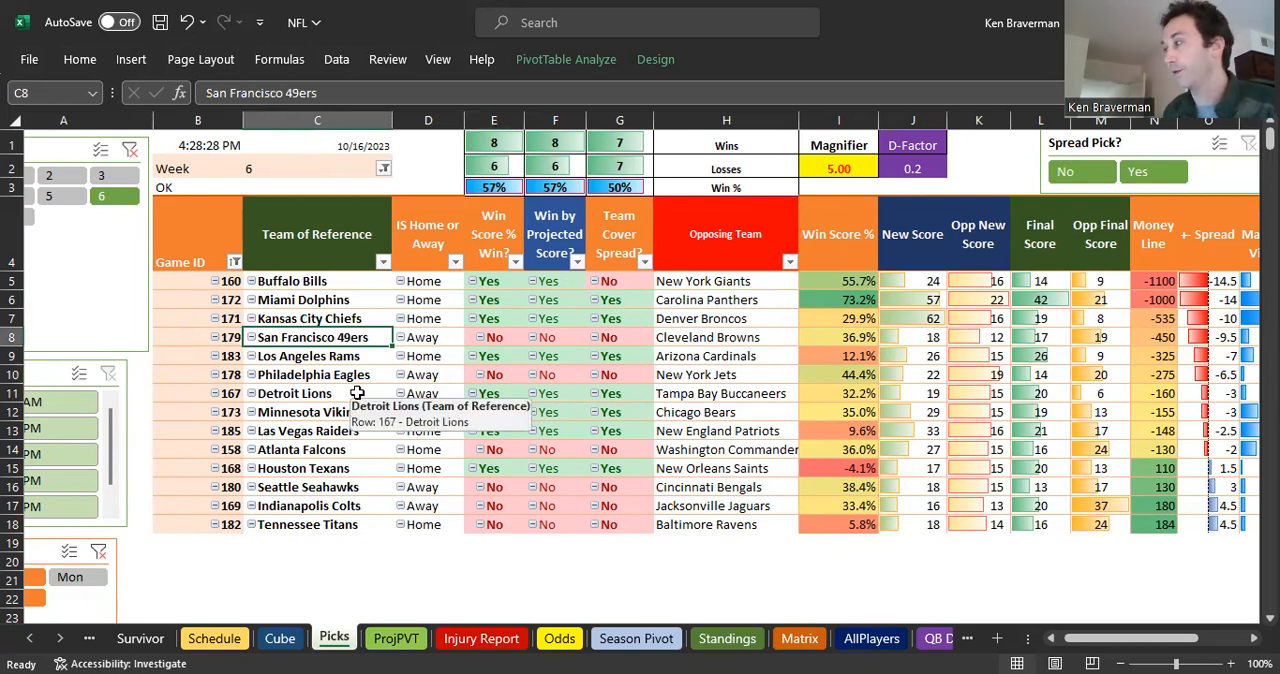
pyautogui.moveTo(344, 374)
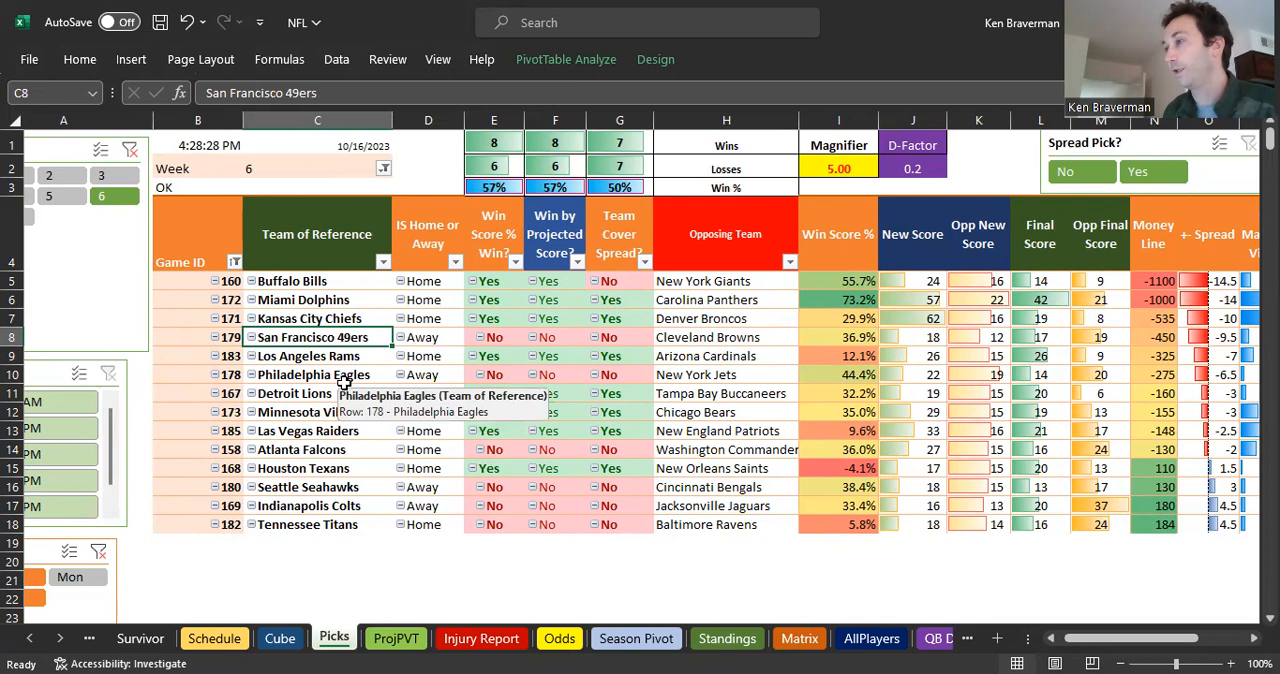
pyautogui.moveTo(410, 323)
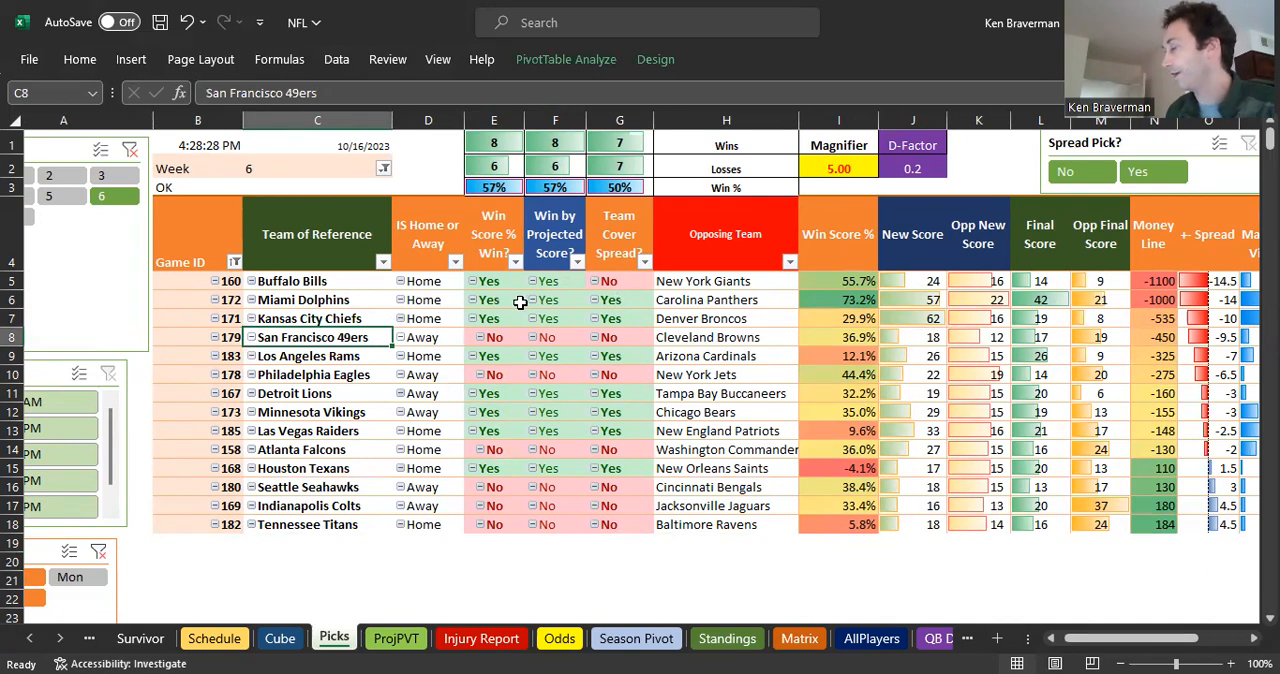
pyautogui.moveTo(410, 298)
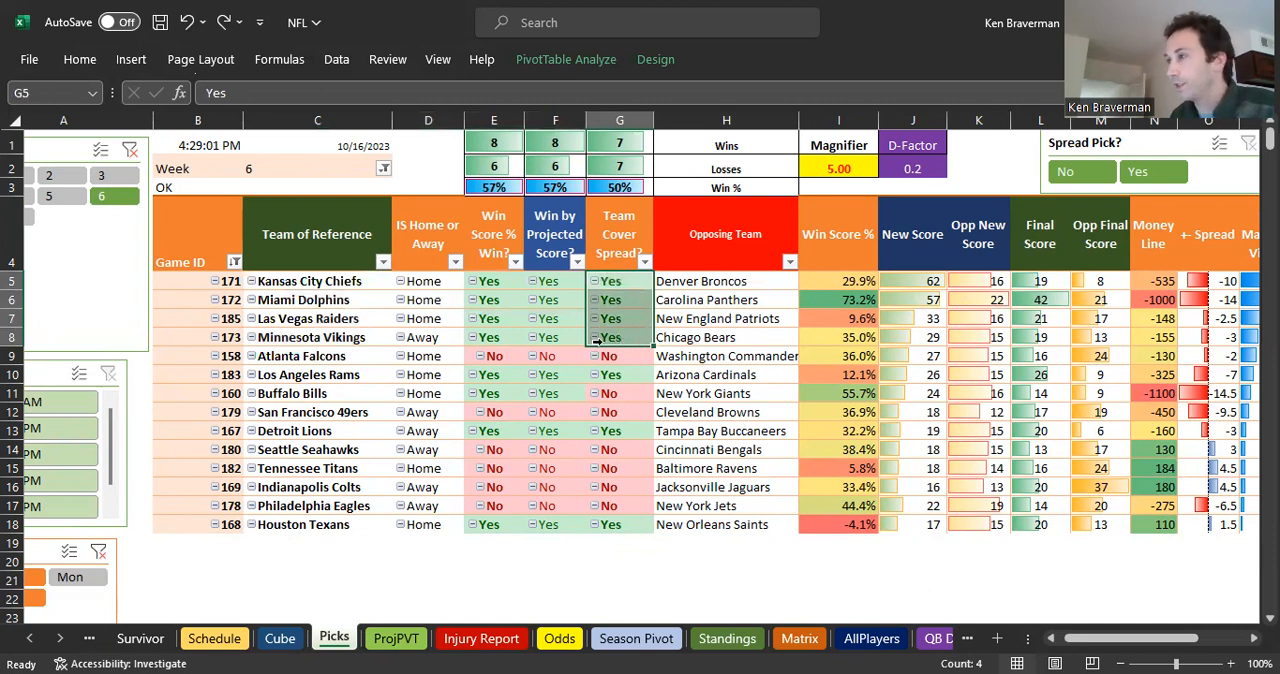
pyautogui.moveTo(351, 300)
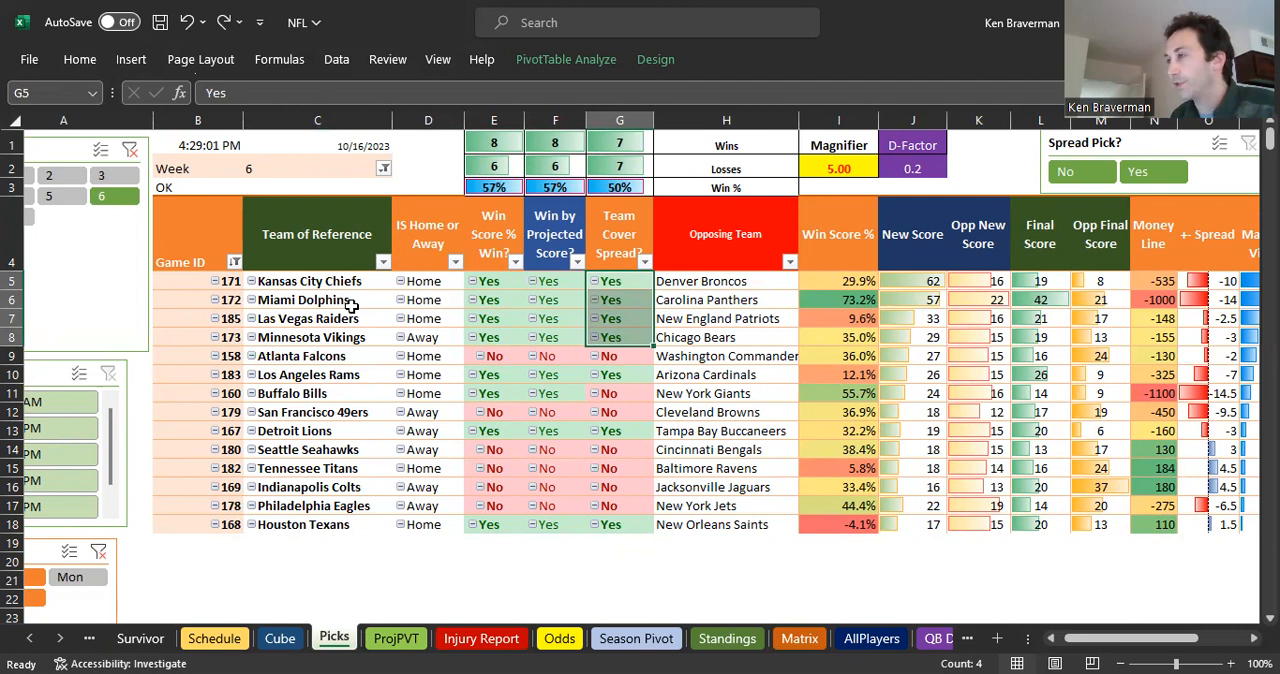
pyautogui.click(317, 280)
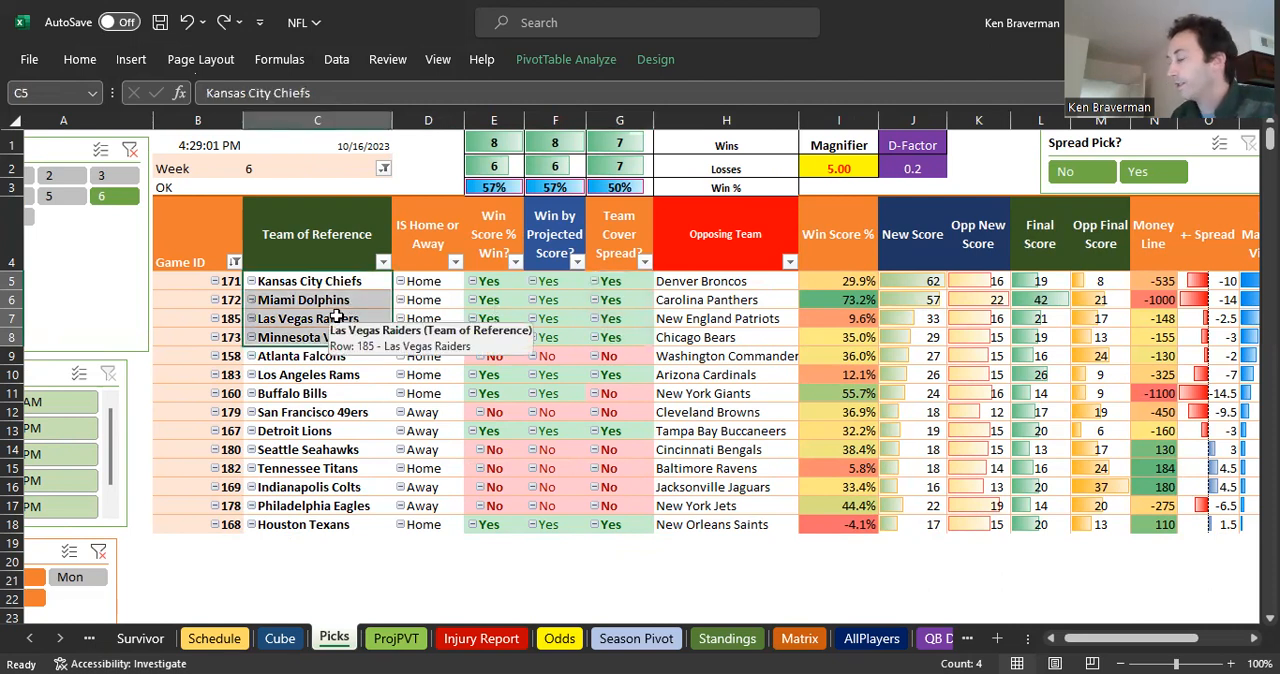
pyautogui.moveTo(790, 325)
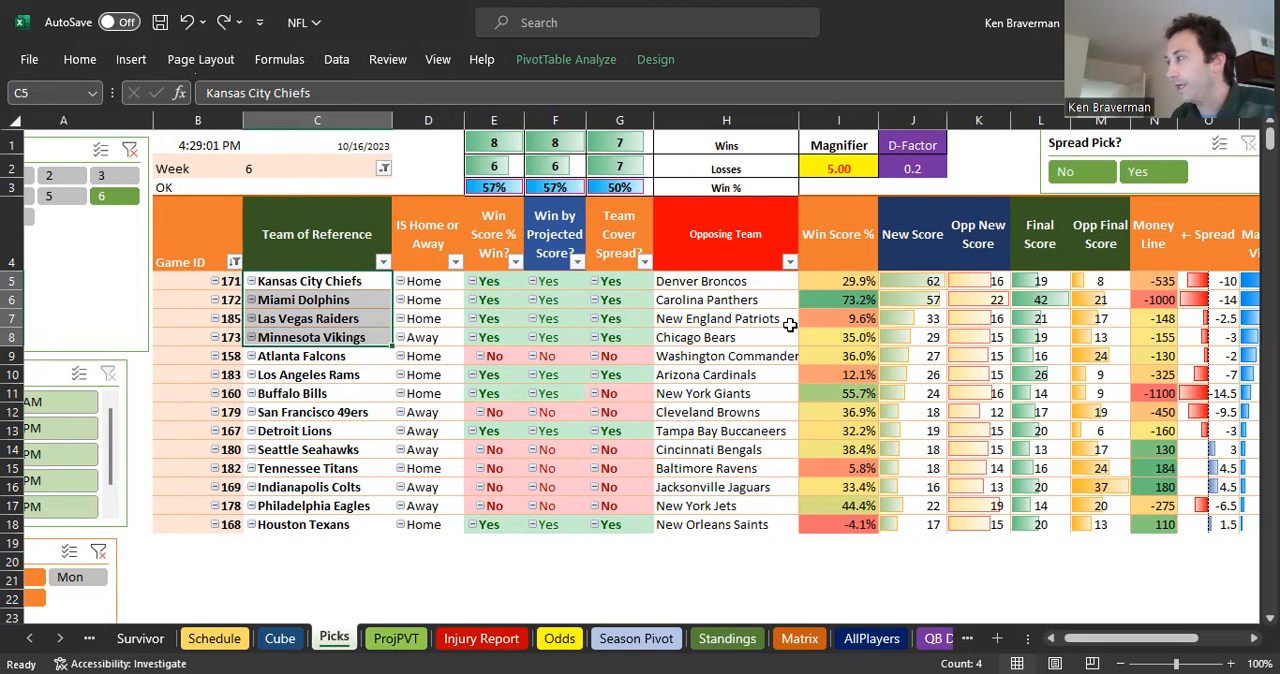
pyautogui.moveTo(435, 345)
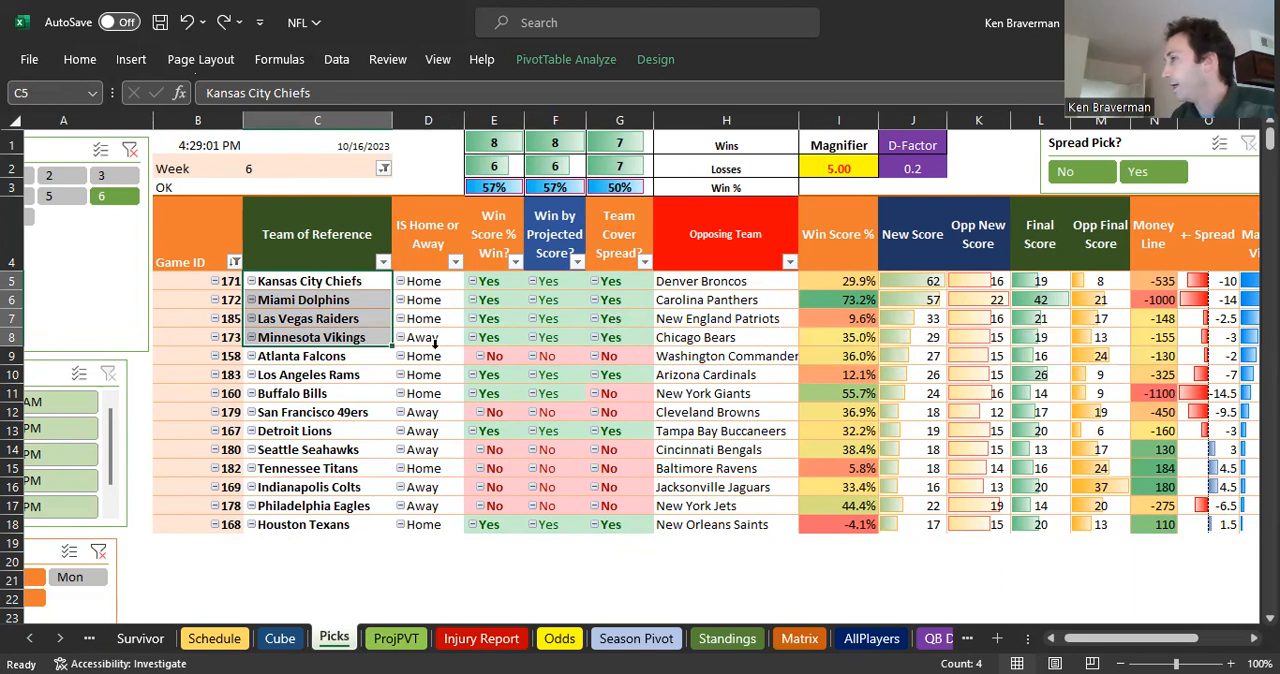
pyautogui.moveTo(1018, 362)
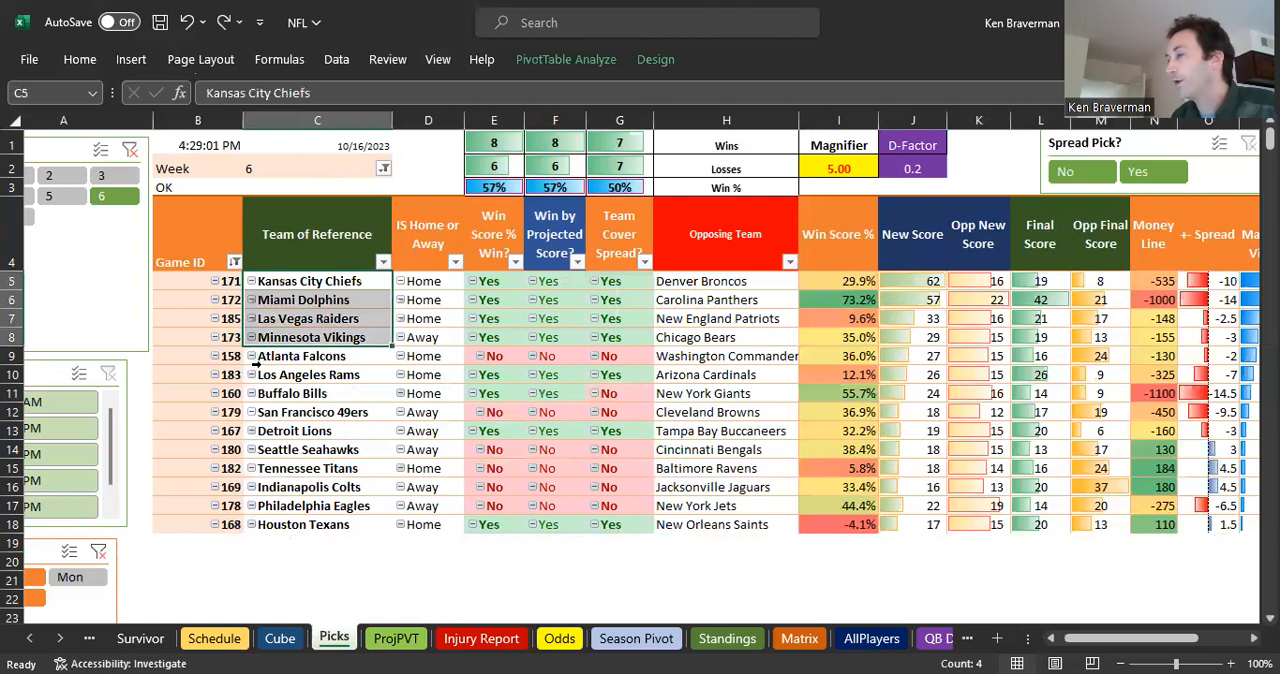
pyautogui.click(317, 355)
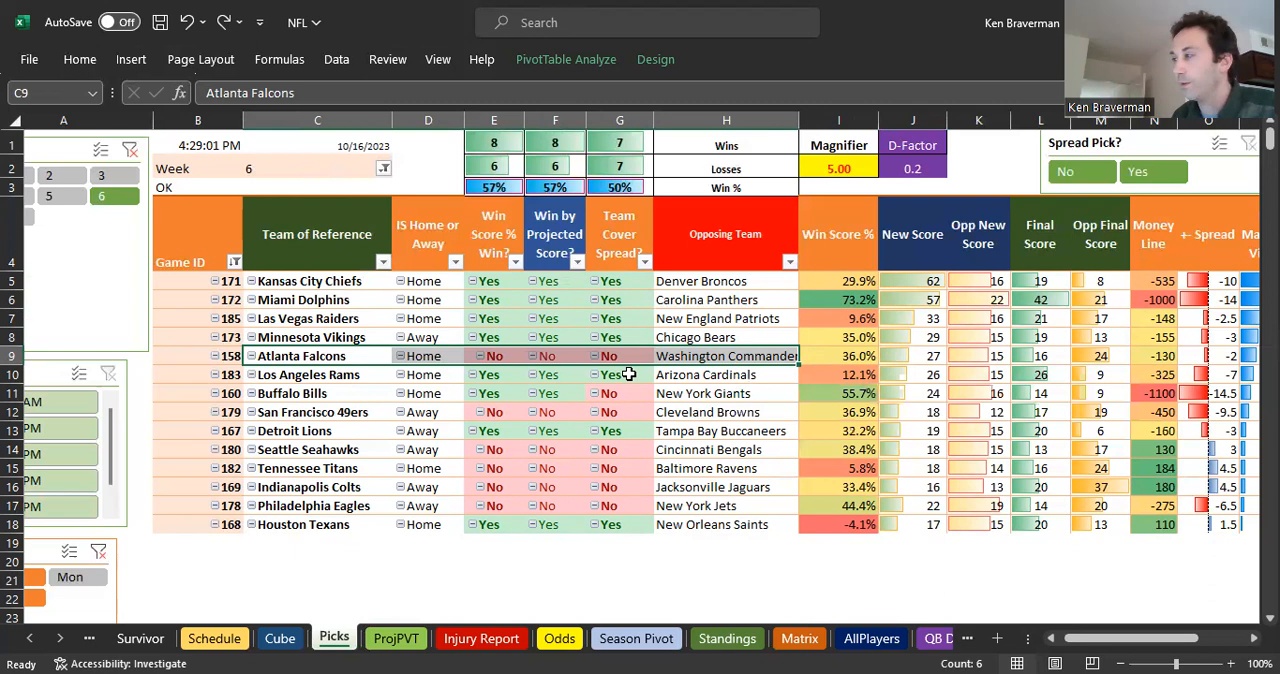
pyautogui.click(307, 374)
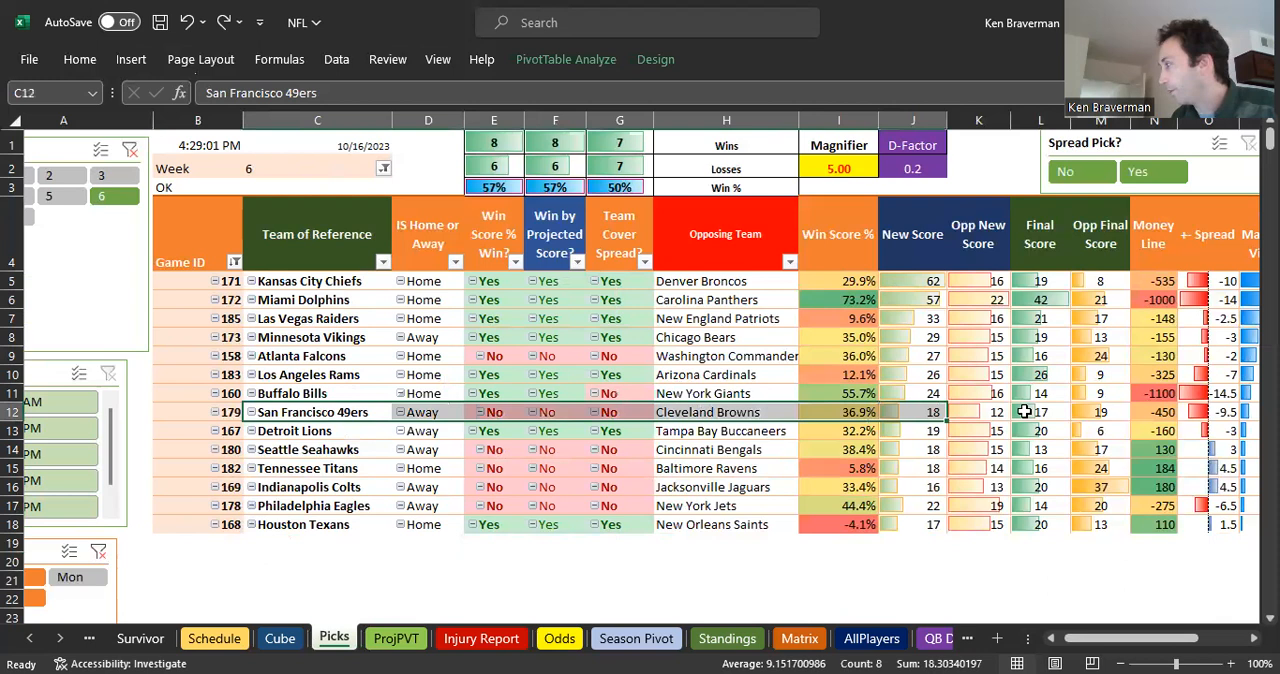
pyautogui.moveTo(920, 418)
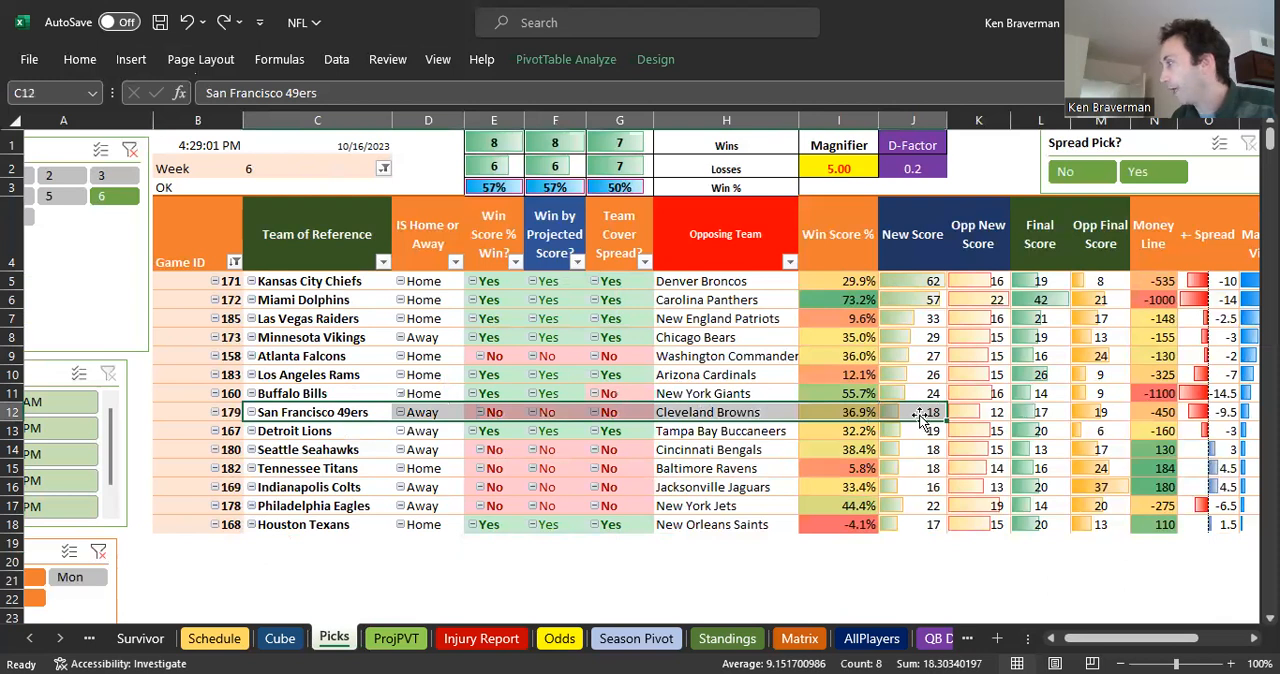
pyautogui.click(978, 411)
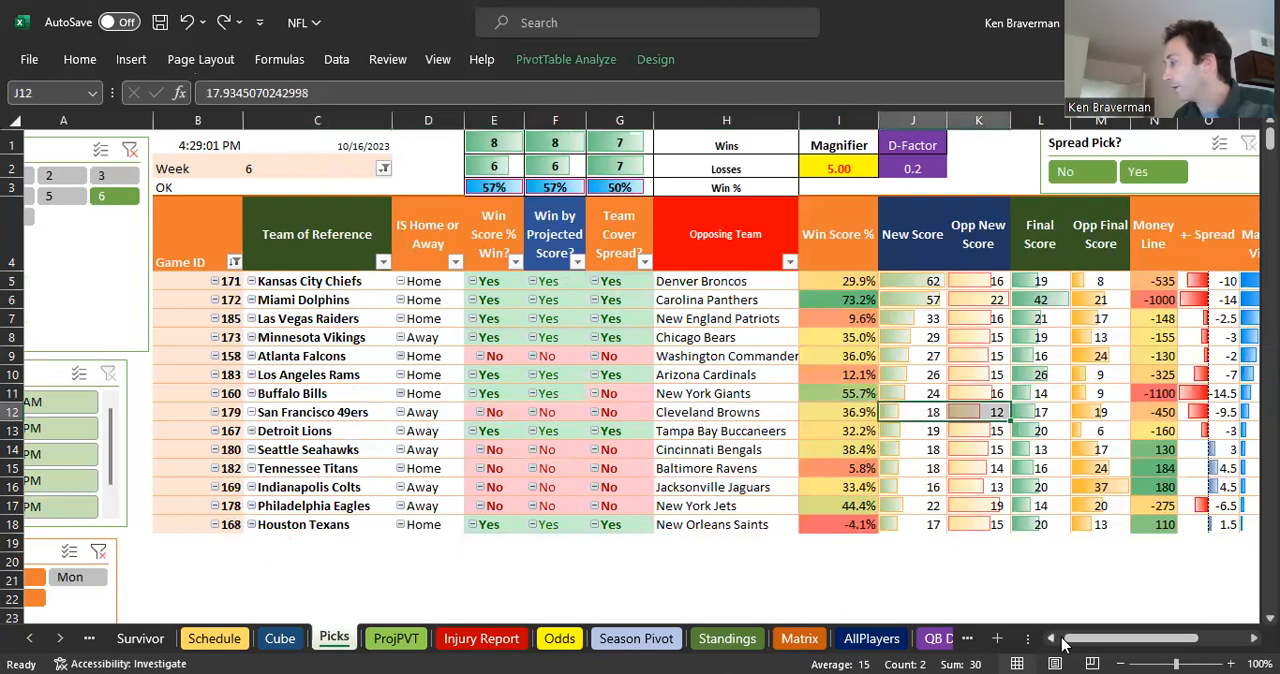
pyautogui.hscroll(3)
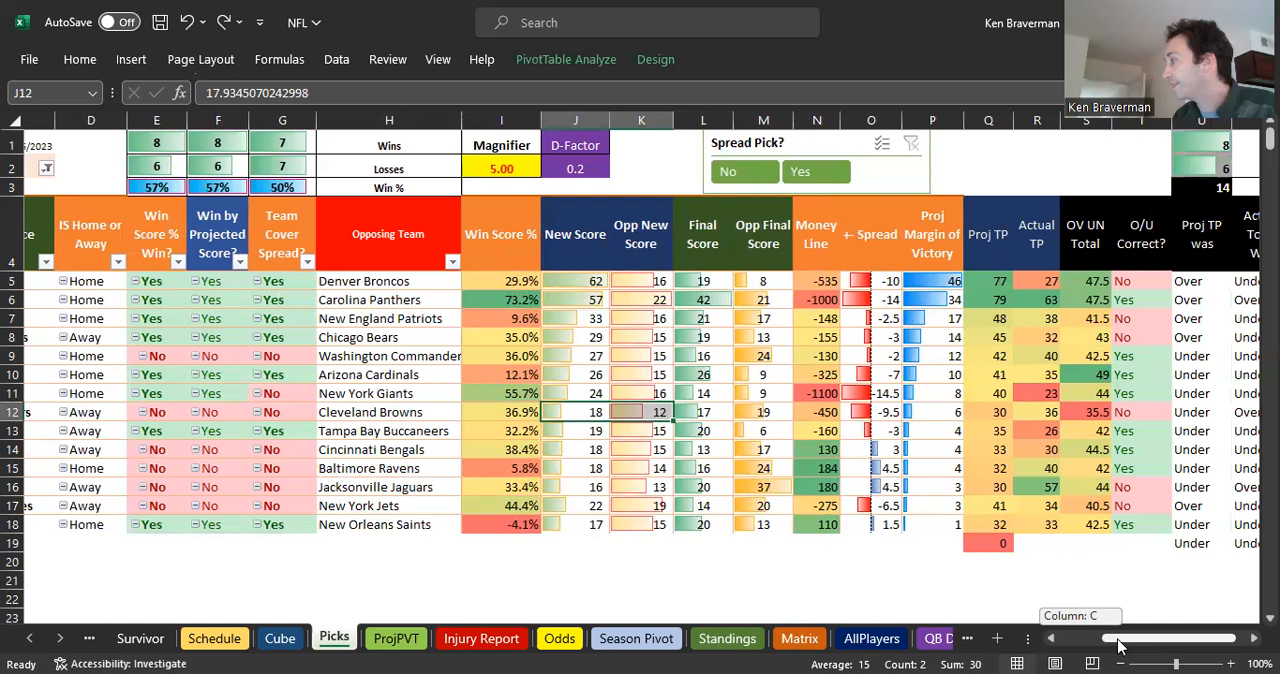
pyautogui.moveTo(1030, 422)
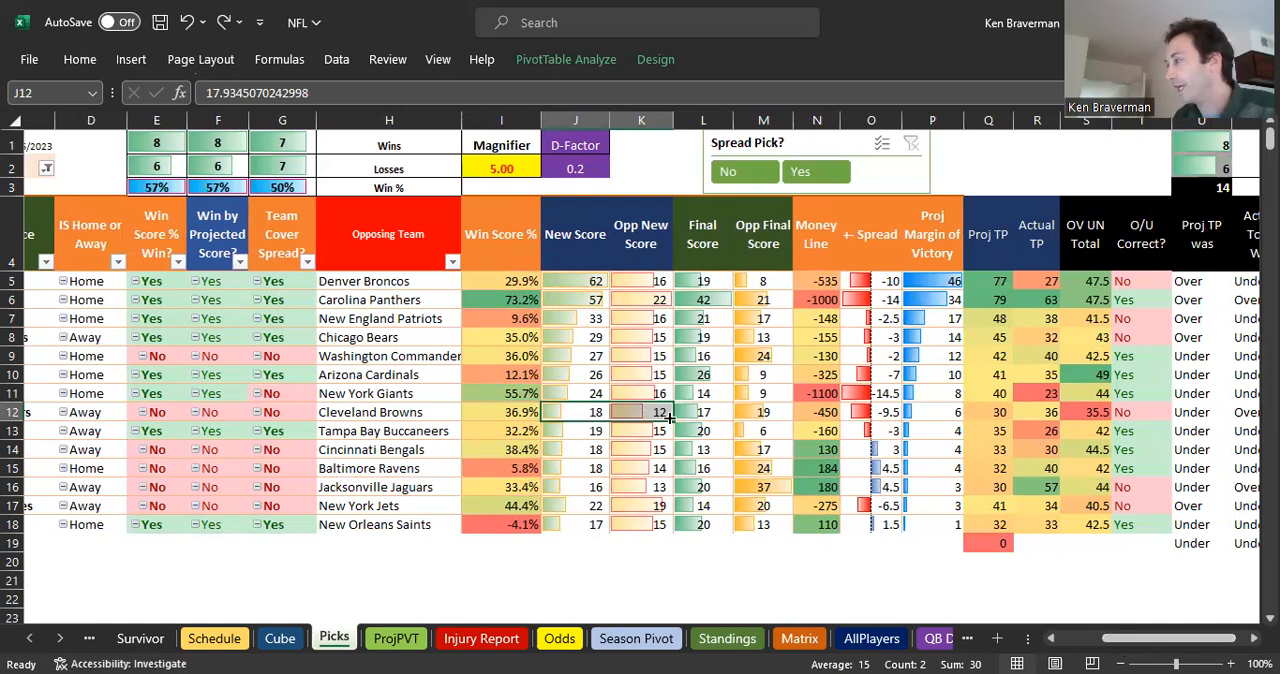
pyautogui.hscroll(-3)
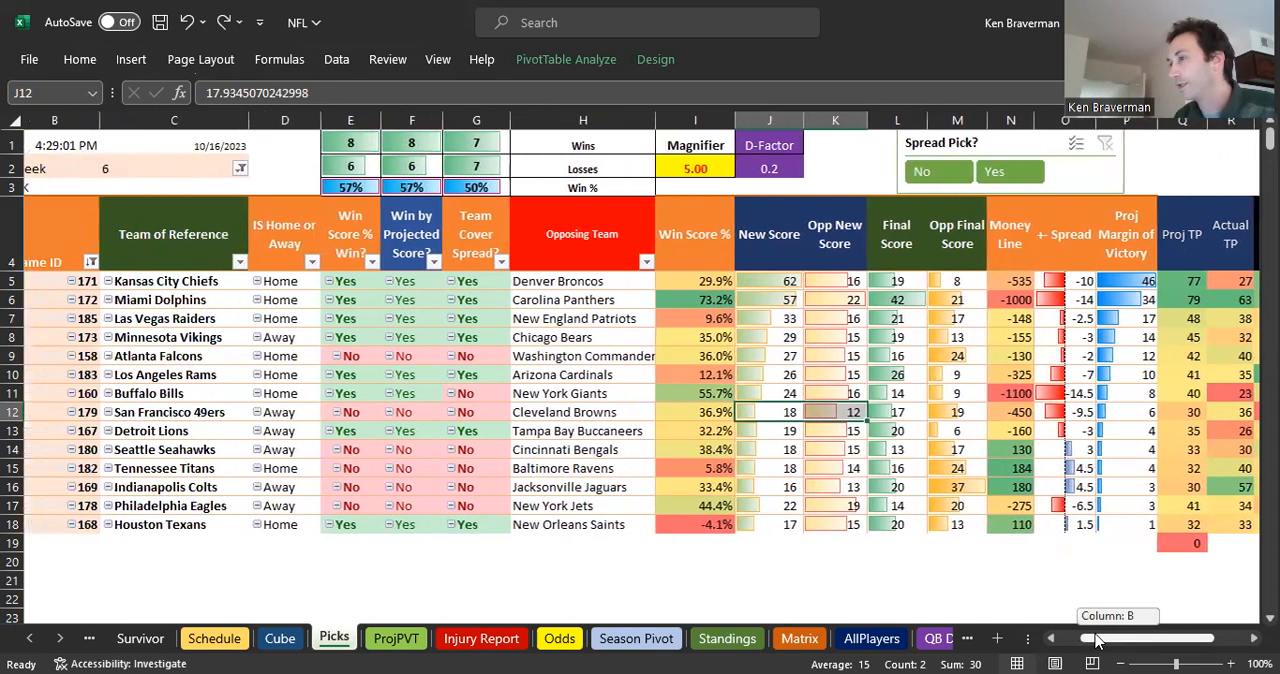
pyautogui.hscroll(-3)
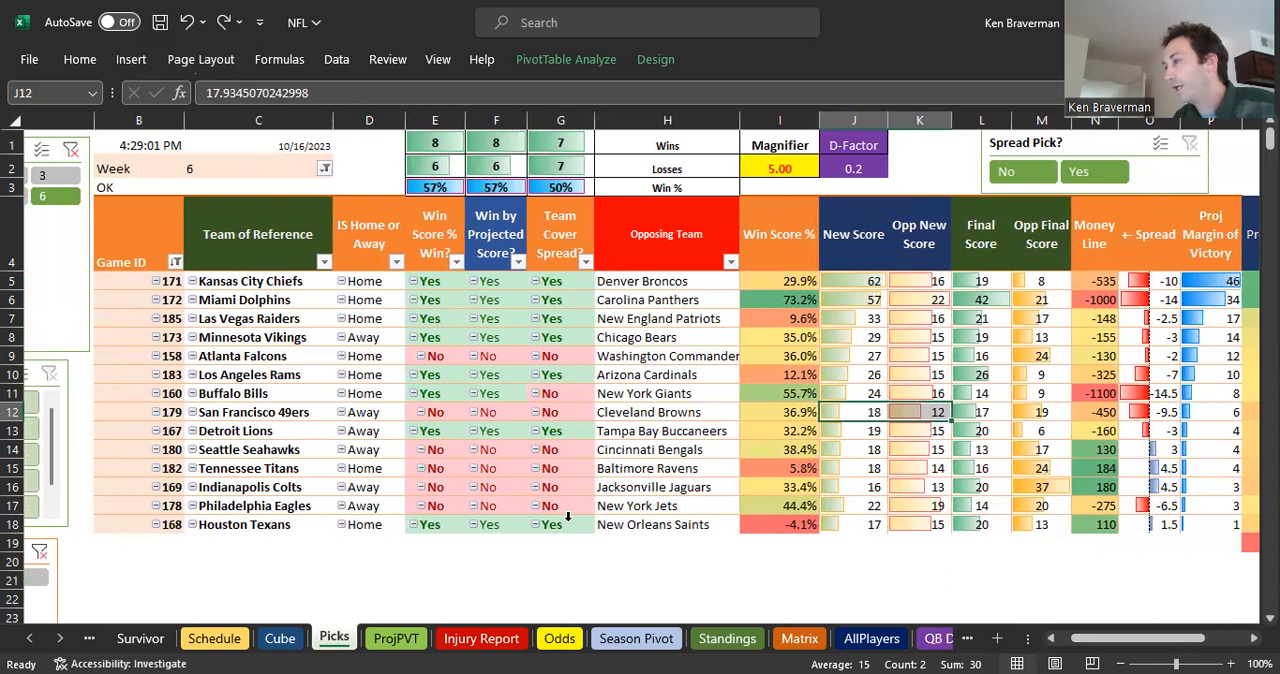
pyautogui.moveTo(258, 475)
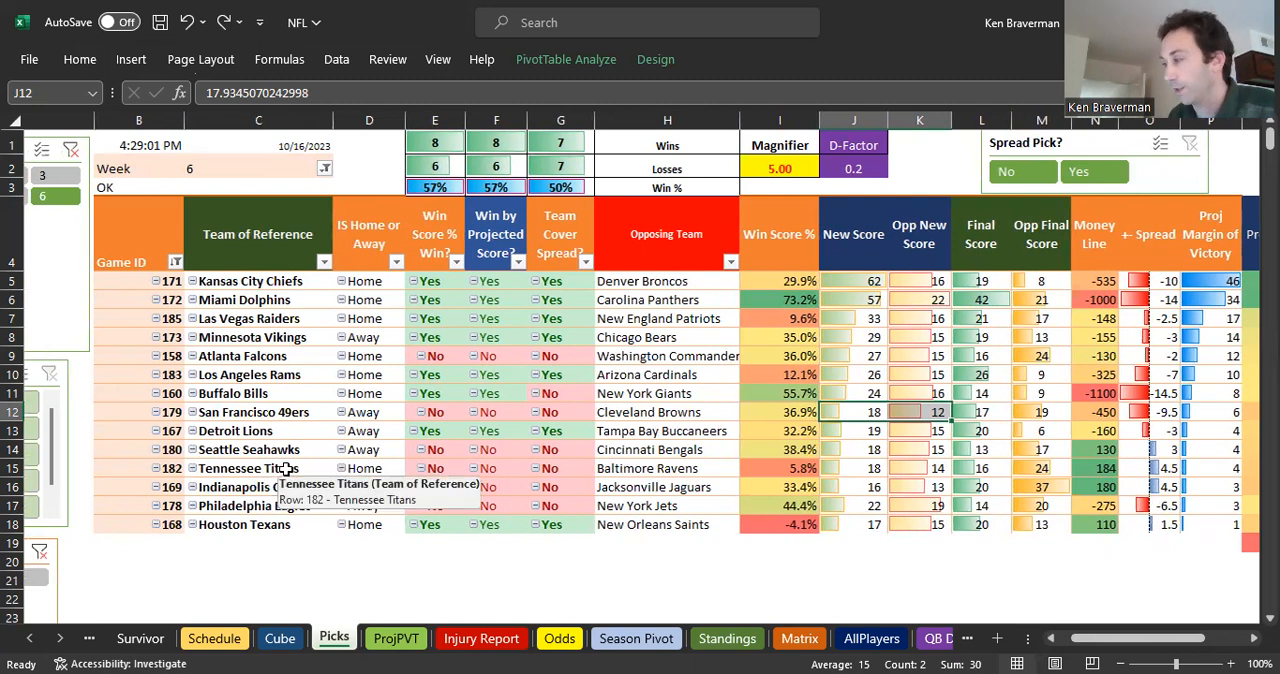
pyautogui.click(258, 449)
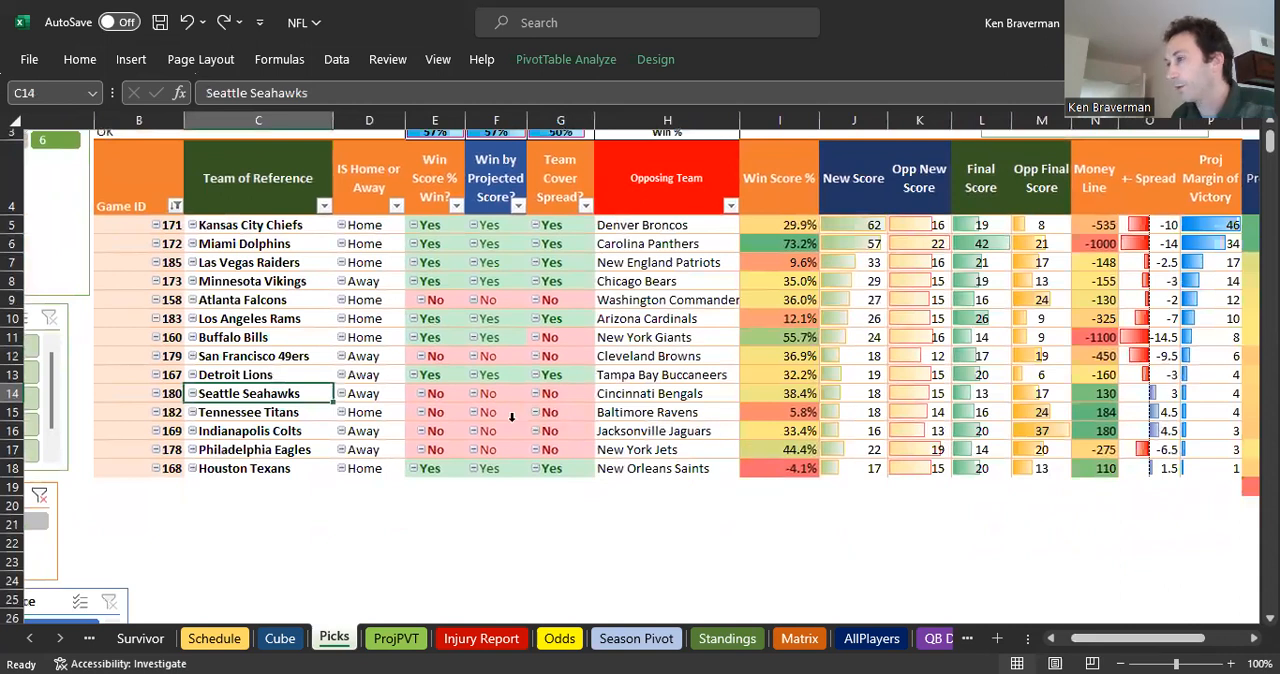
pyautogui.moveTo(258, 430)
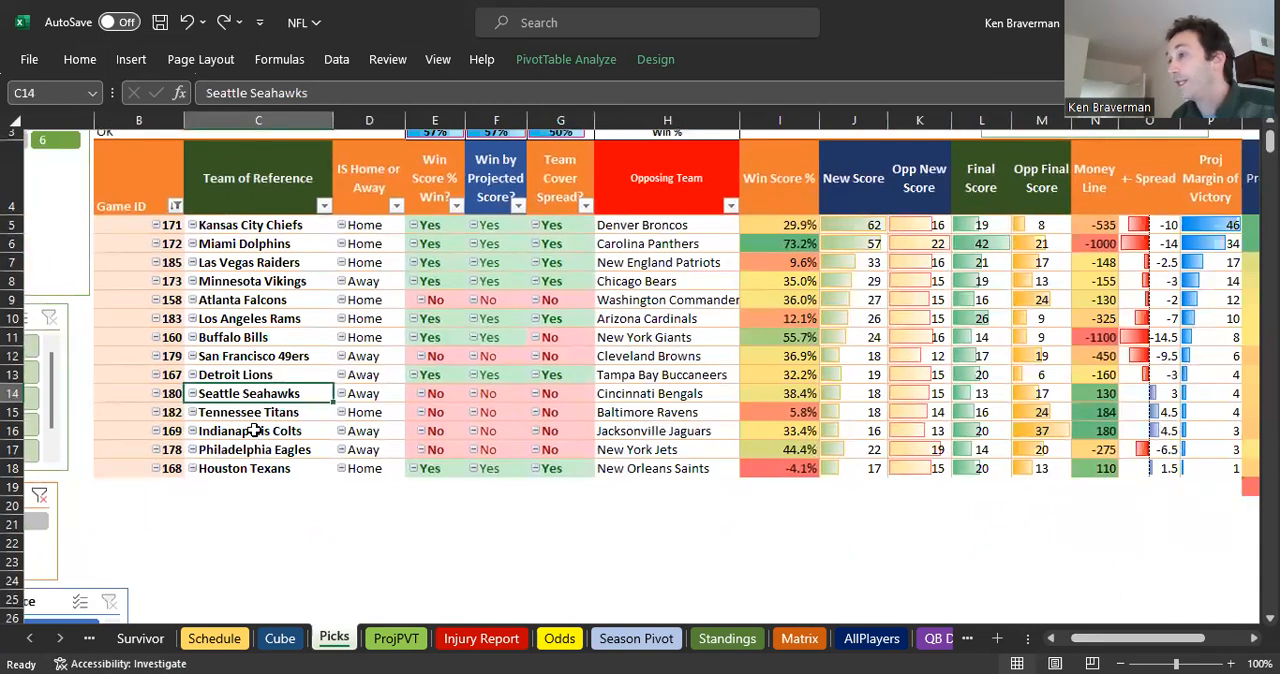
pyautogui.click(919, 430)
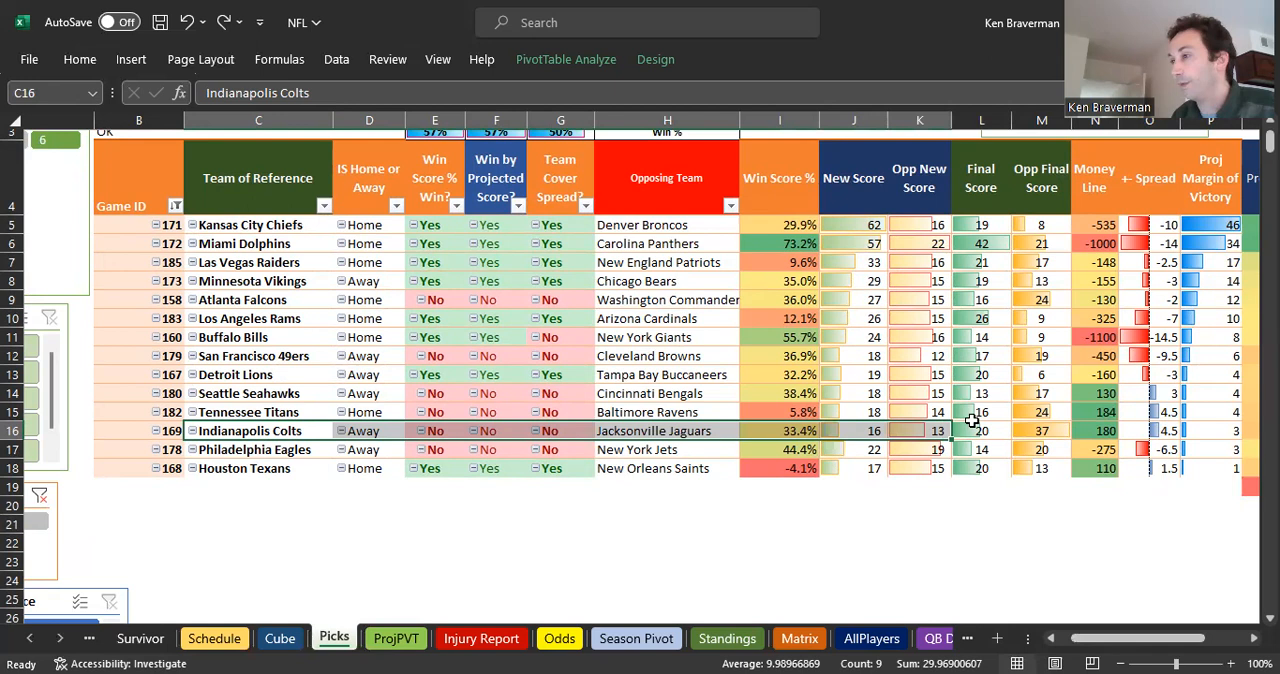
pyautogui.moveTo(651, 431)
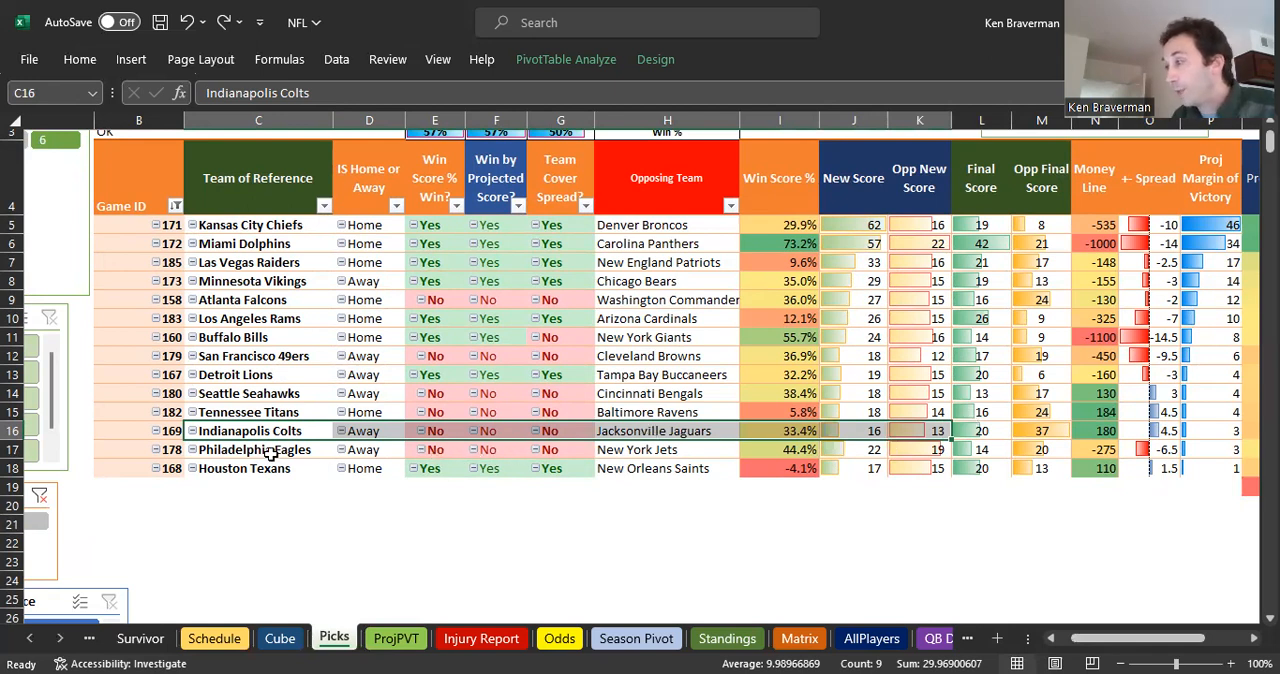
pyautogui.click(258, 449)
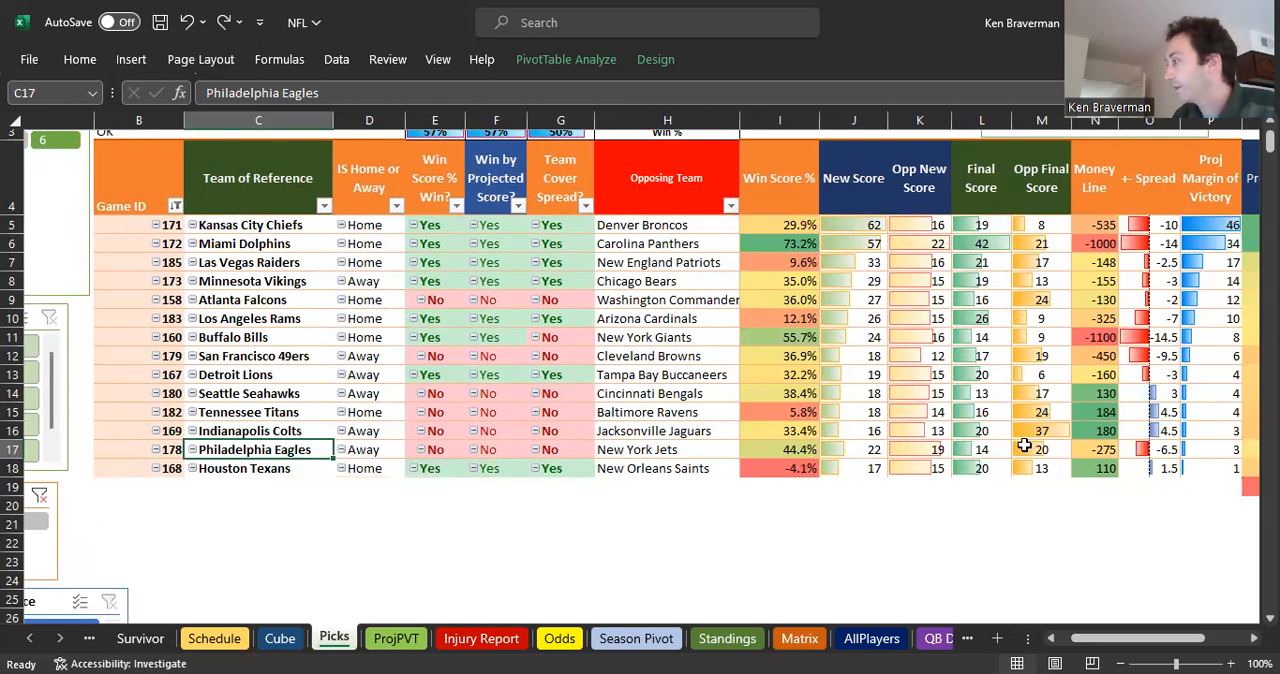
pyautogui.click(1041, 449)
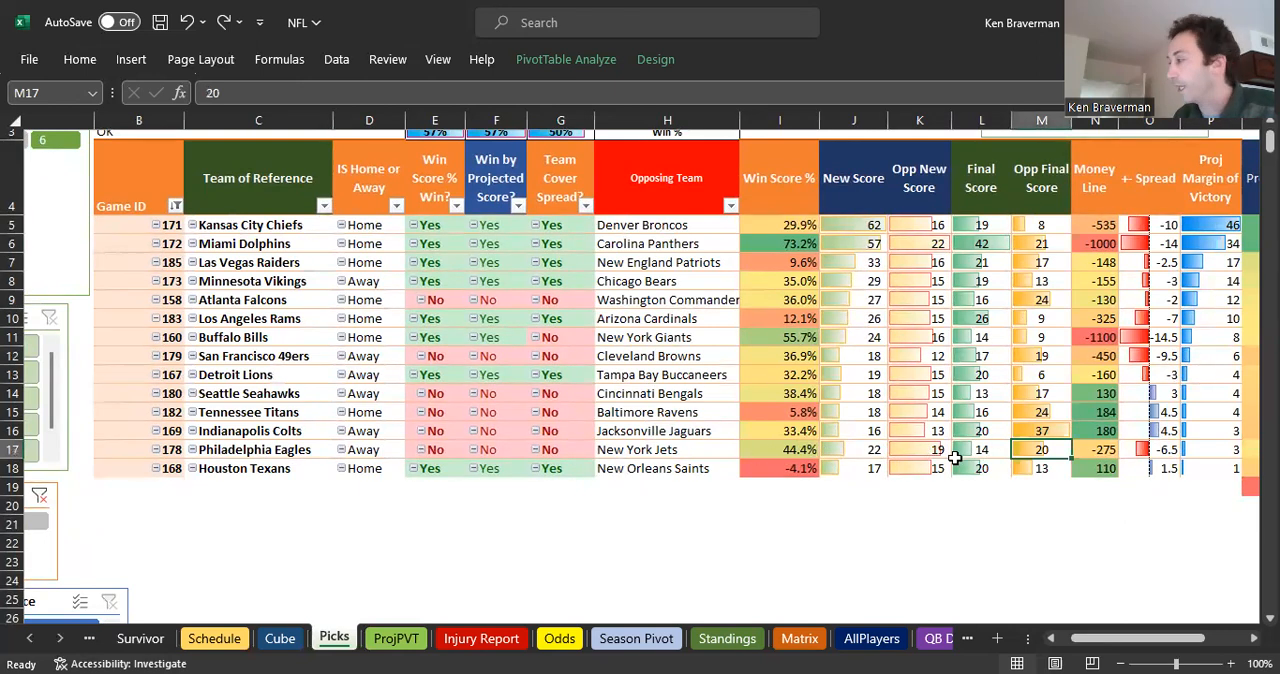
pyautogui.click(981, 449)
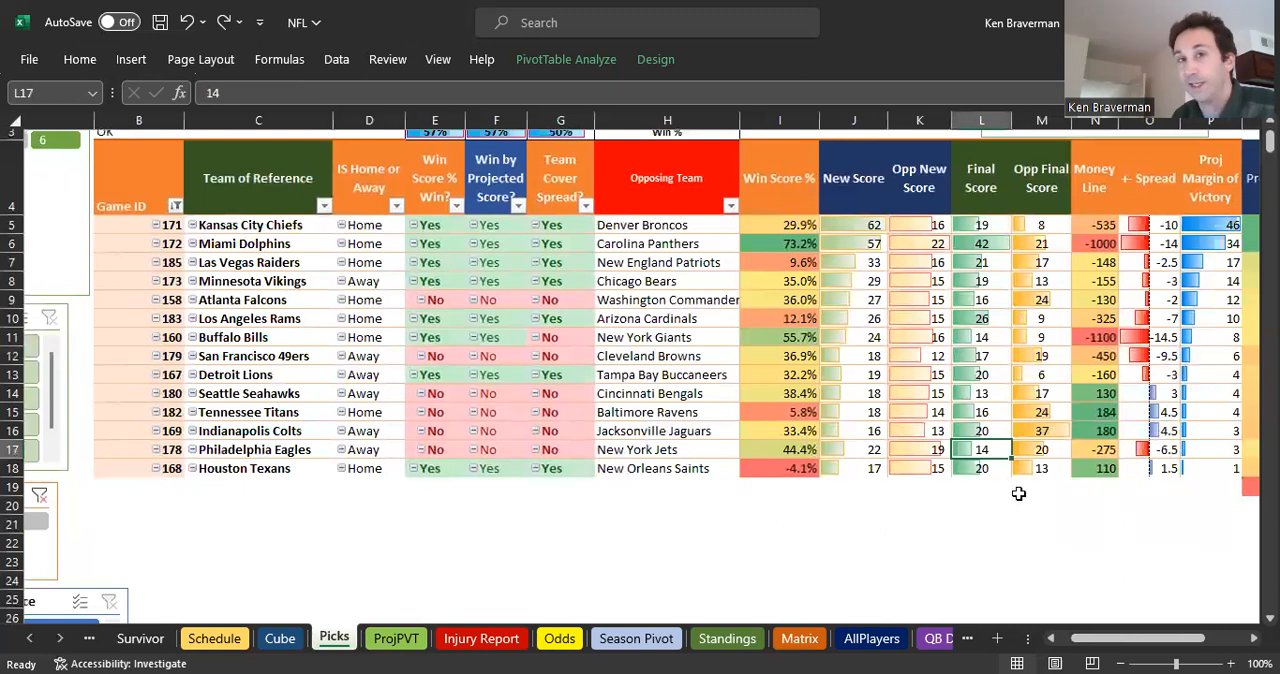
pyautogui.click(258, 449)
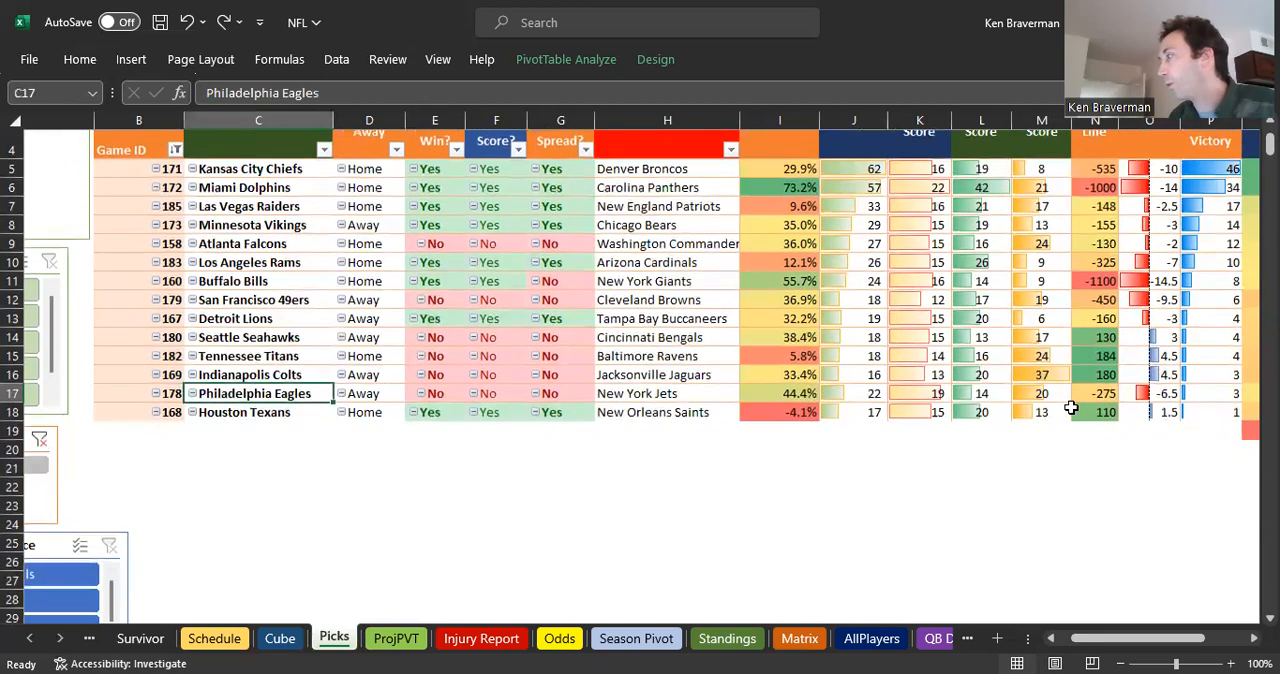
pyautogui.scroll(3)
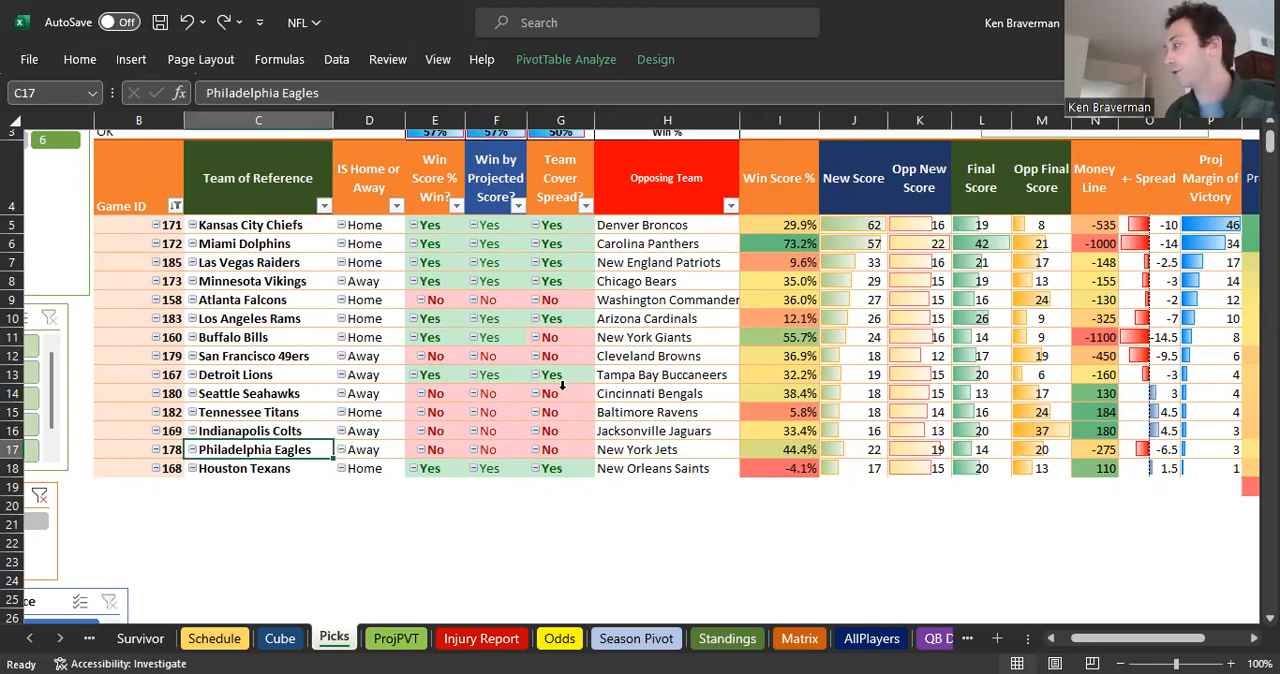
pyautogui.scroll(3)
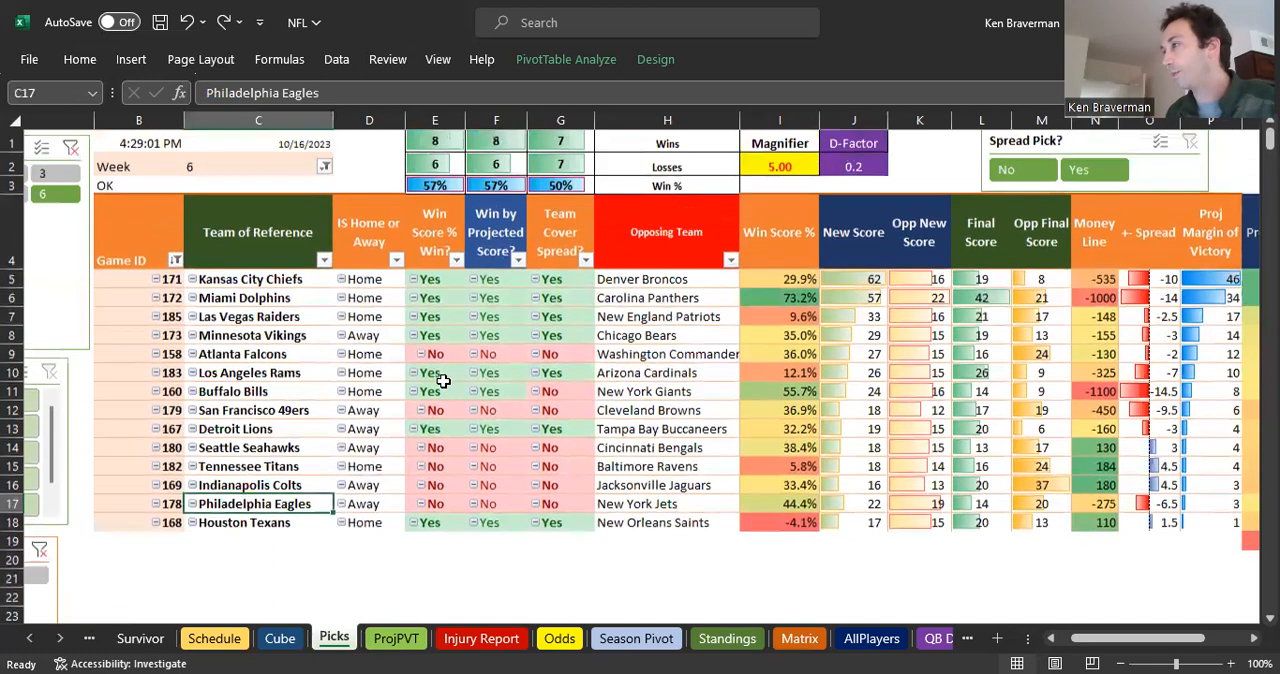
pyautogui.moveTo(258, 280); pyautogui.dragTo(258, 300)
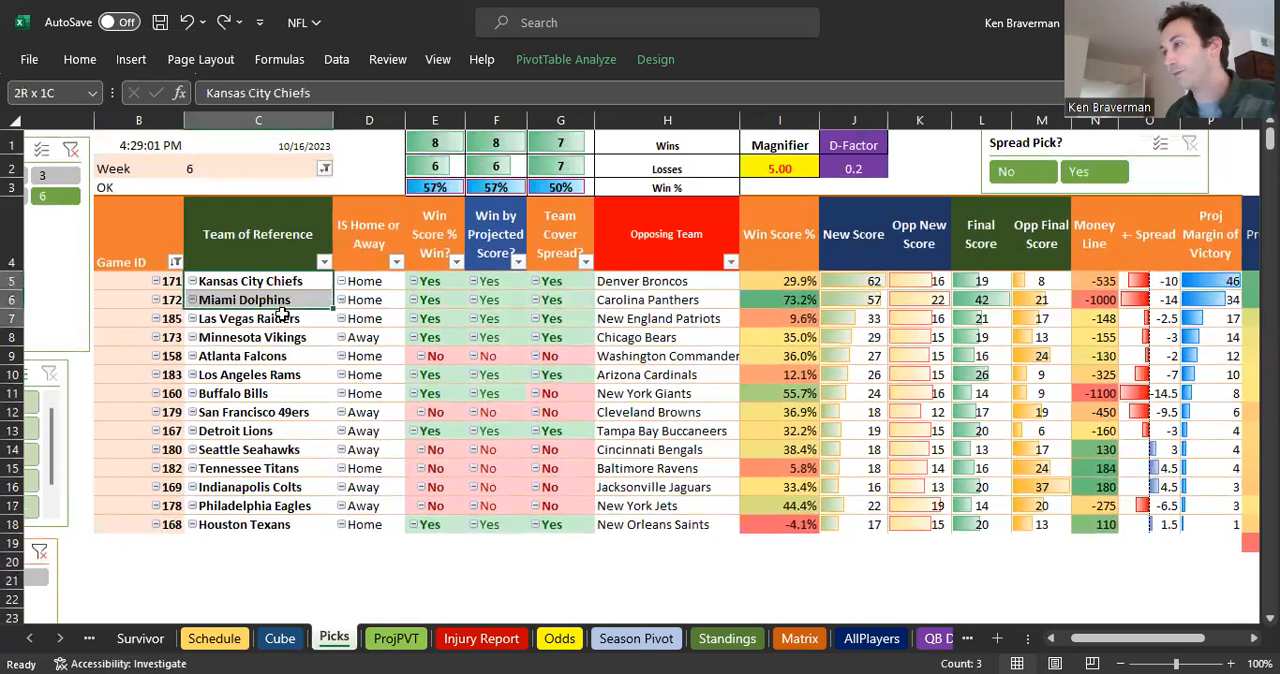
pyautogui.click(258, 374)
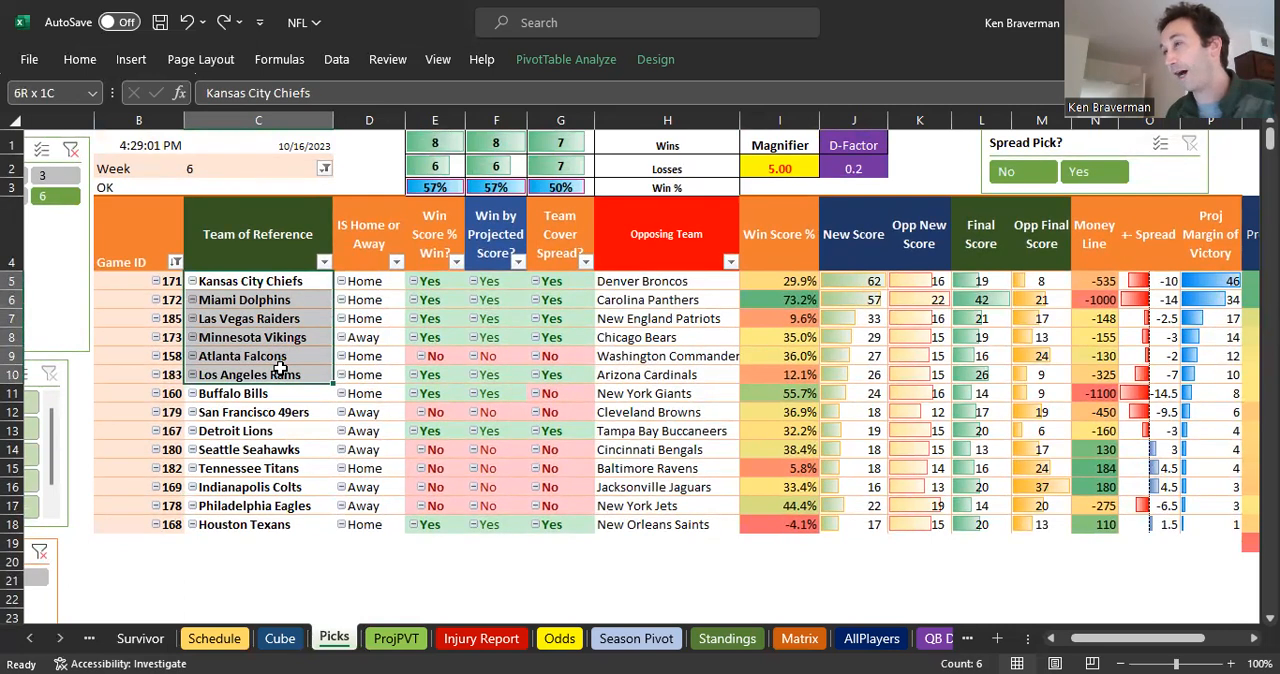
pyautogui.click(258, 299)
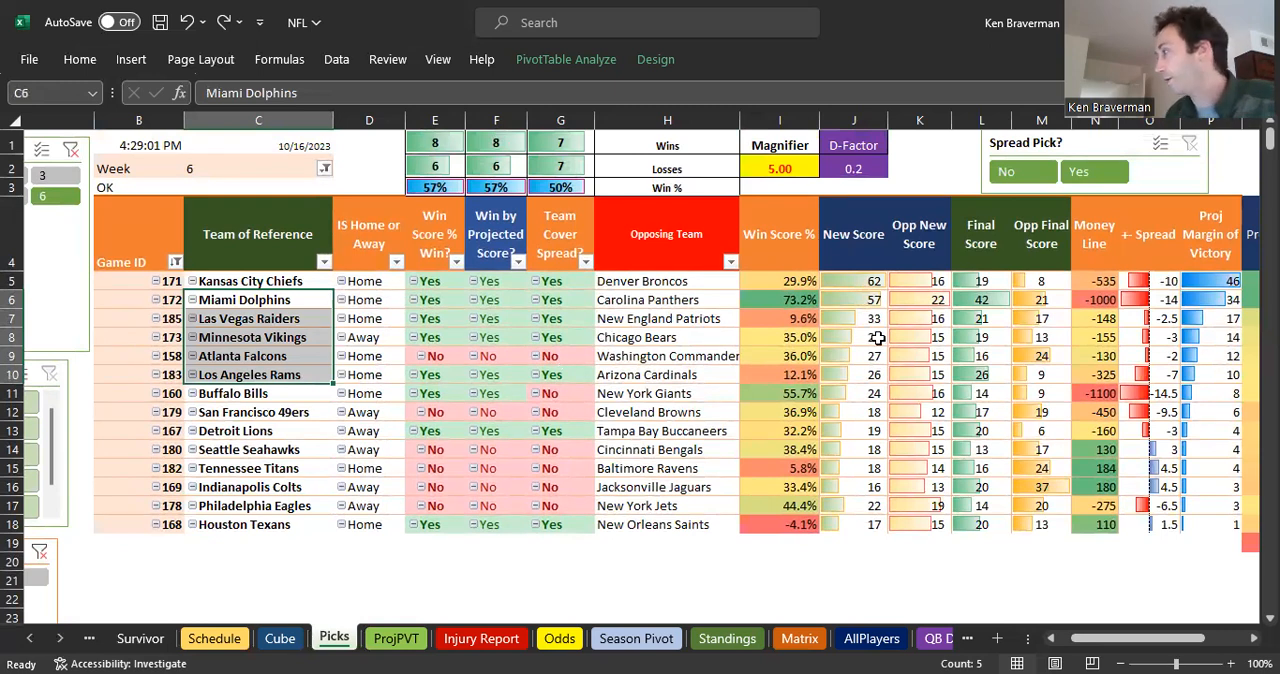
pyautogui.moveTo(1095, 299)
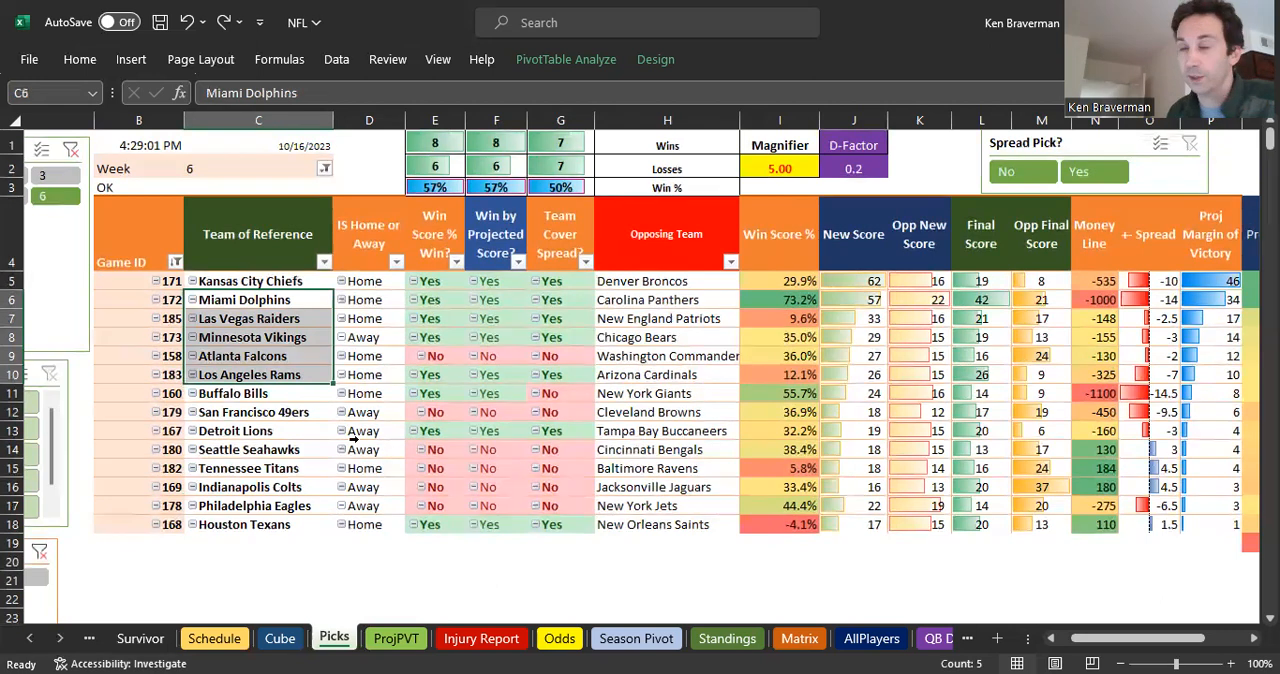
pyautogui.moveTo(345, 487)
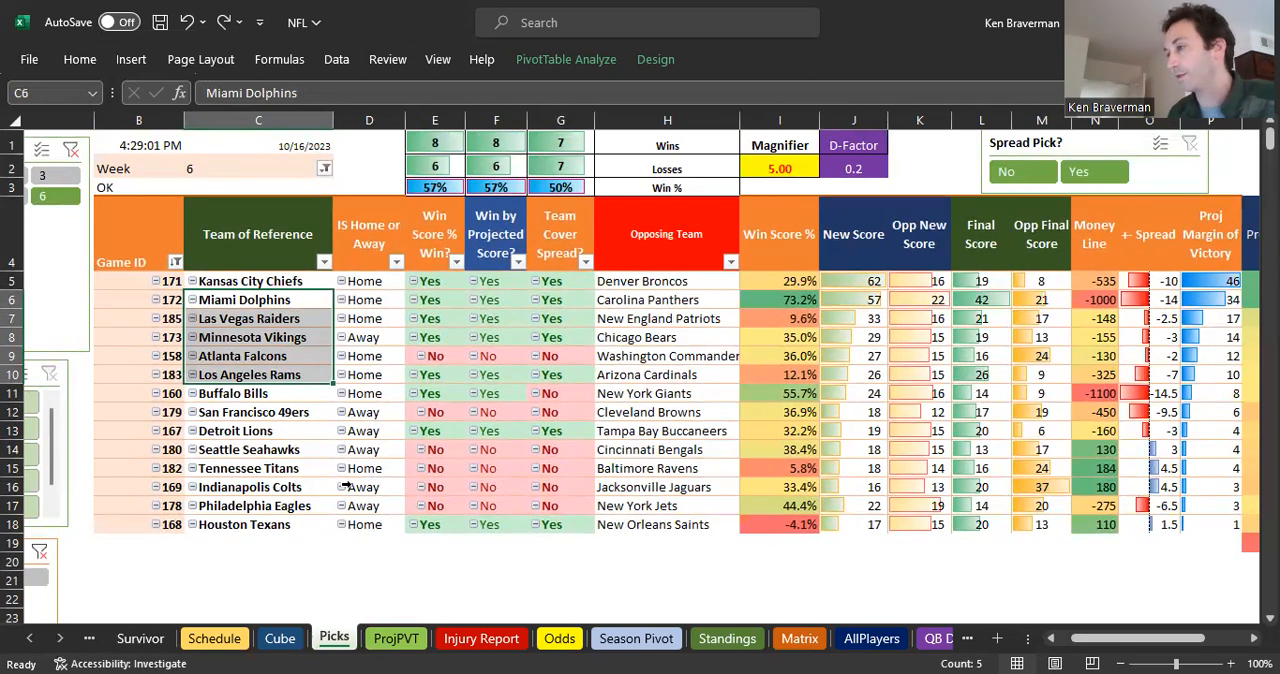
pyautogui.moveTo(771, 568)
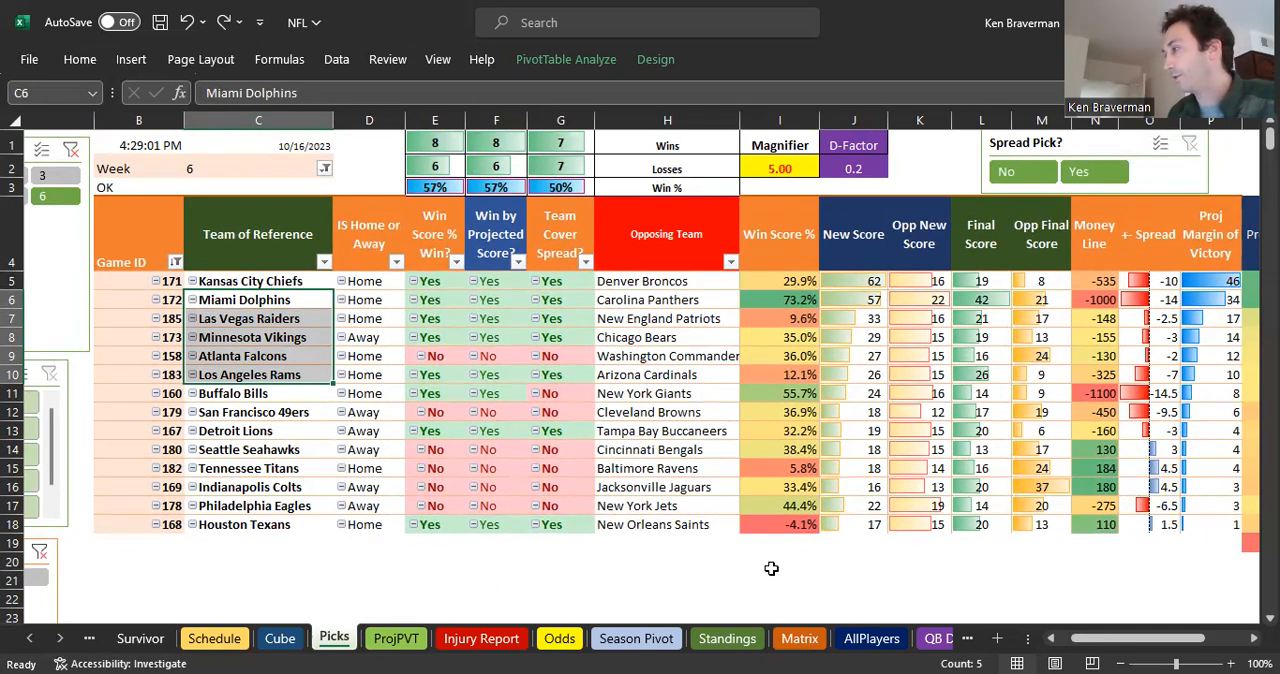
pyautogui.moveTo(475, 320)
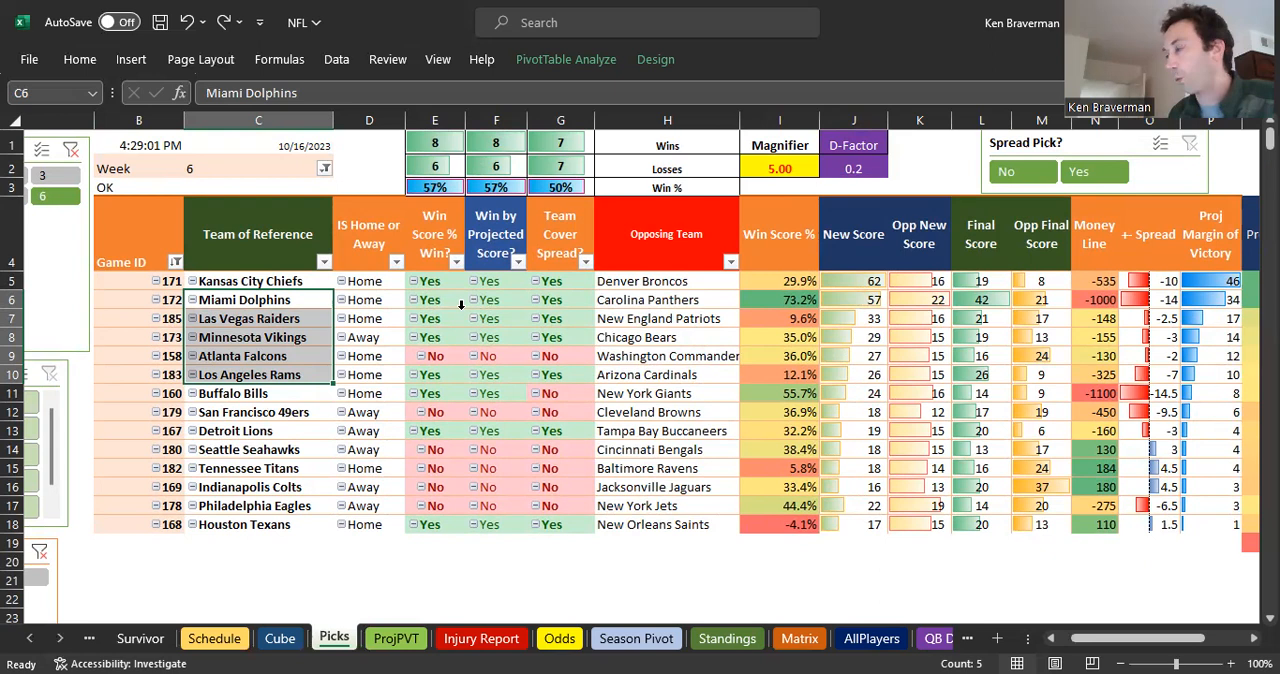
pyautogui.click(434, 281)
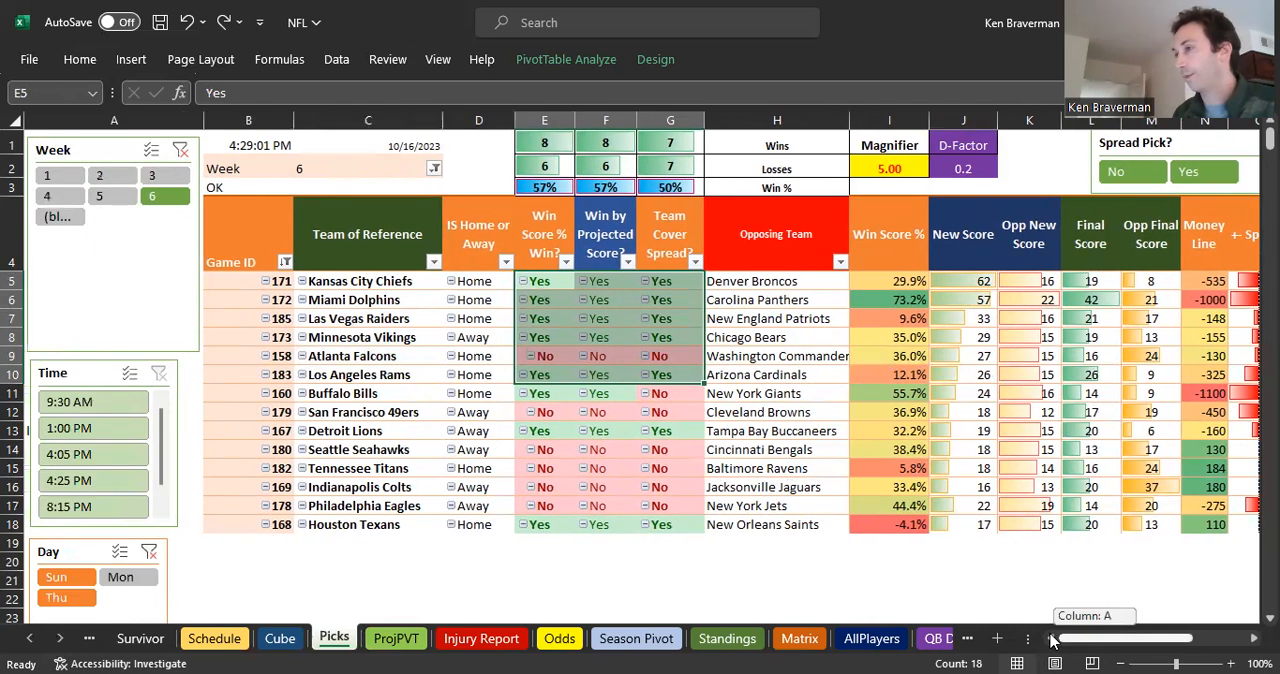
pyautogui.click(120, 577)
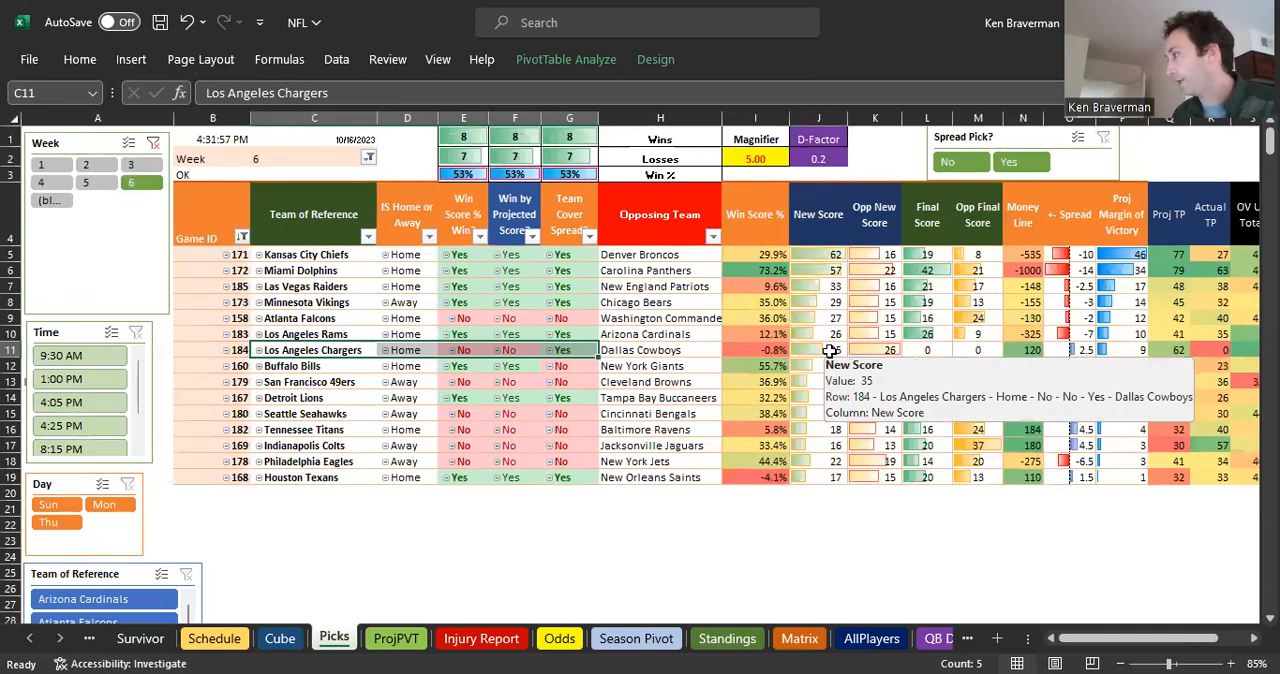
pyautogui.moveTo(1006, 351)
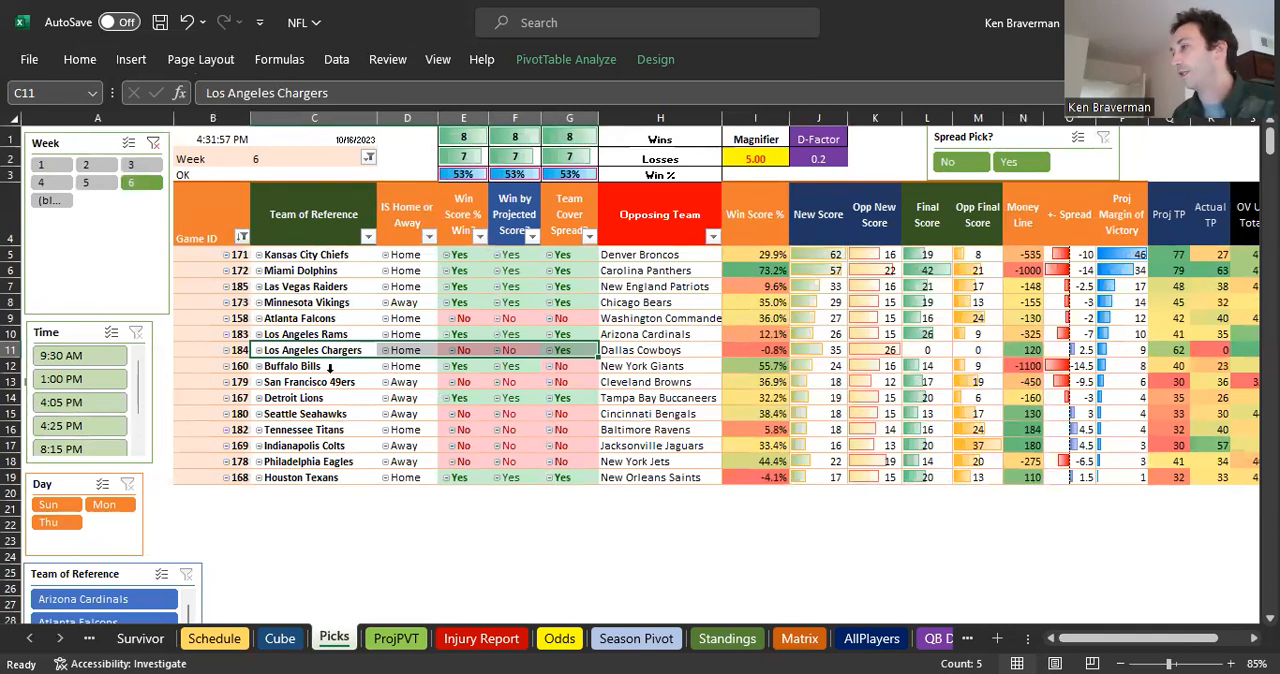
pyautogui.click(314, 366)
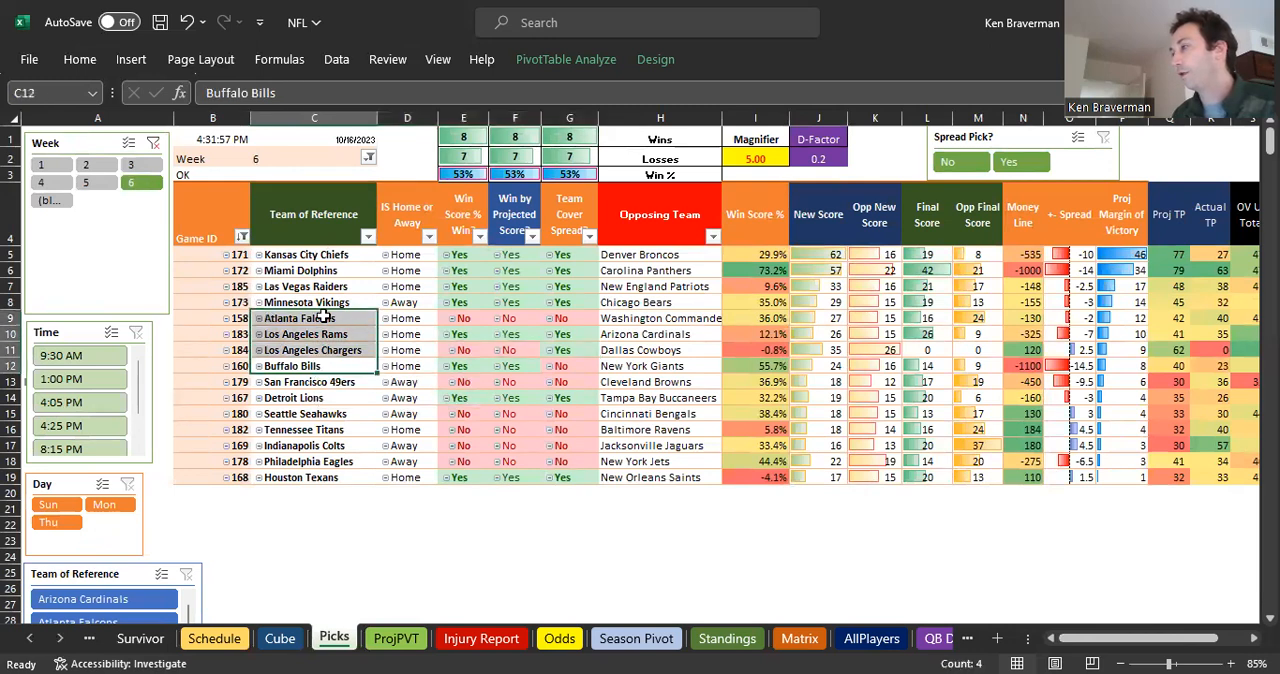
pyautogui.click(463, 524)
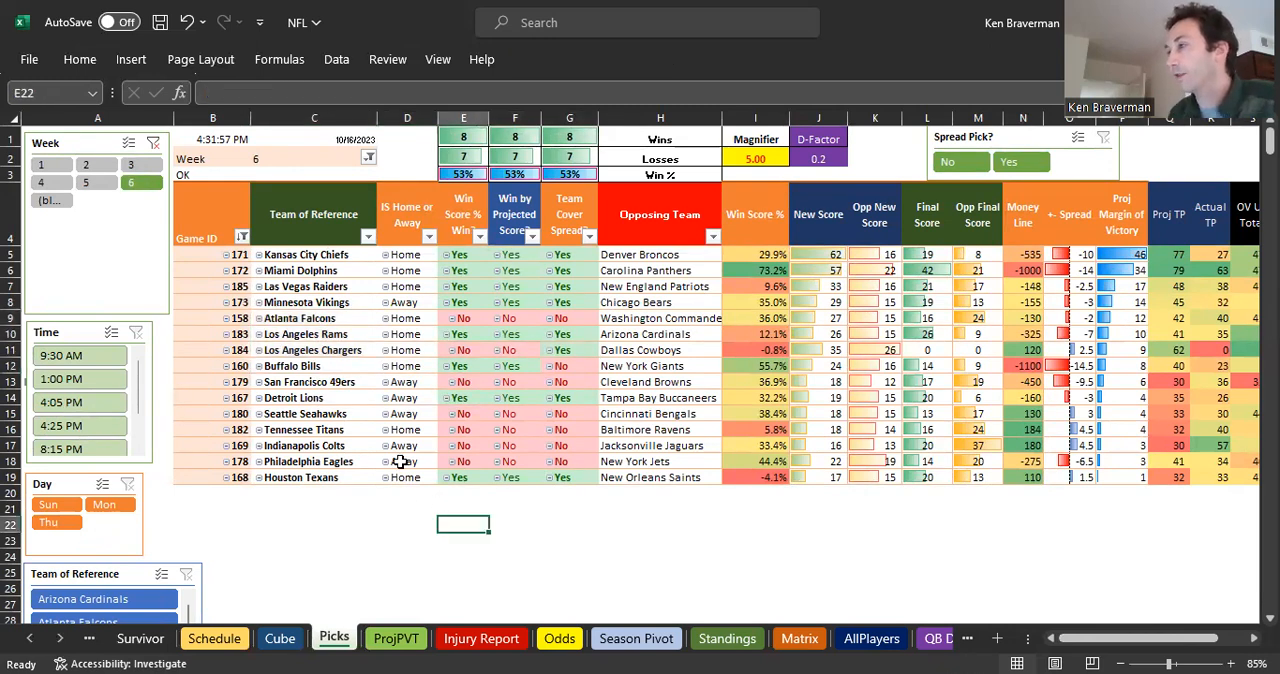
pyautogui.moveTo(610, 355)
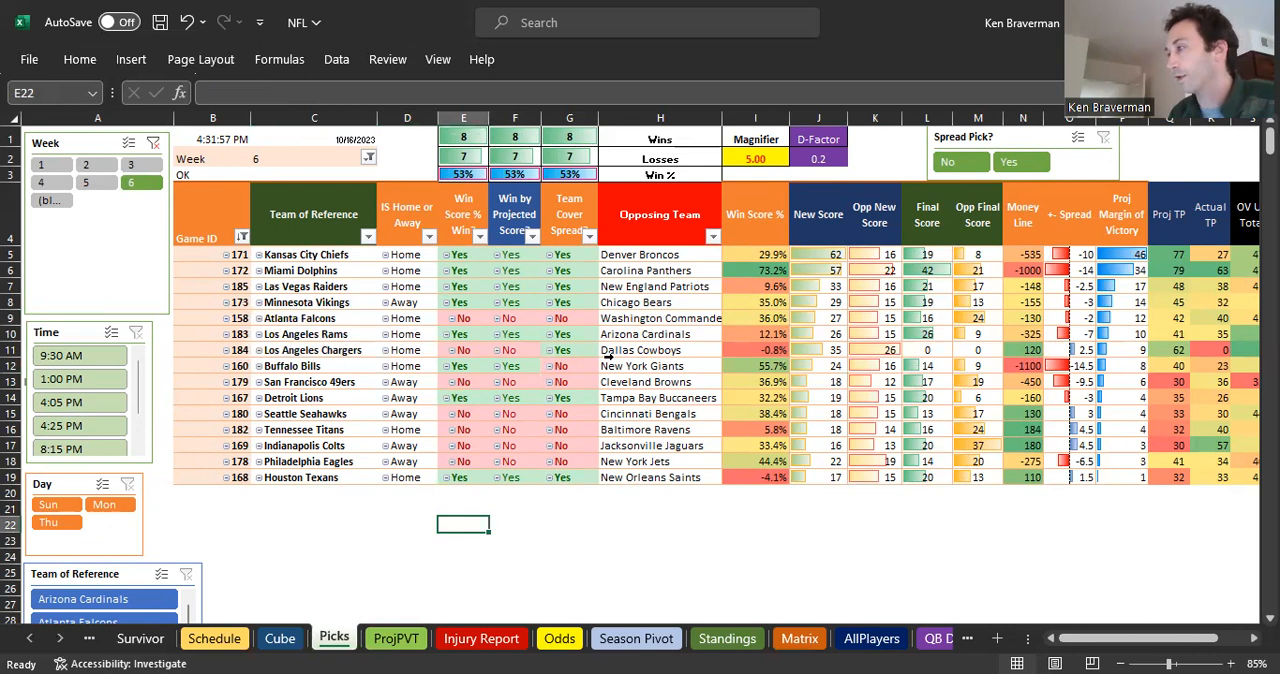
pyautogui.moveTo(358, 350)
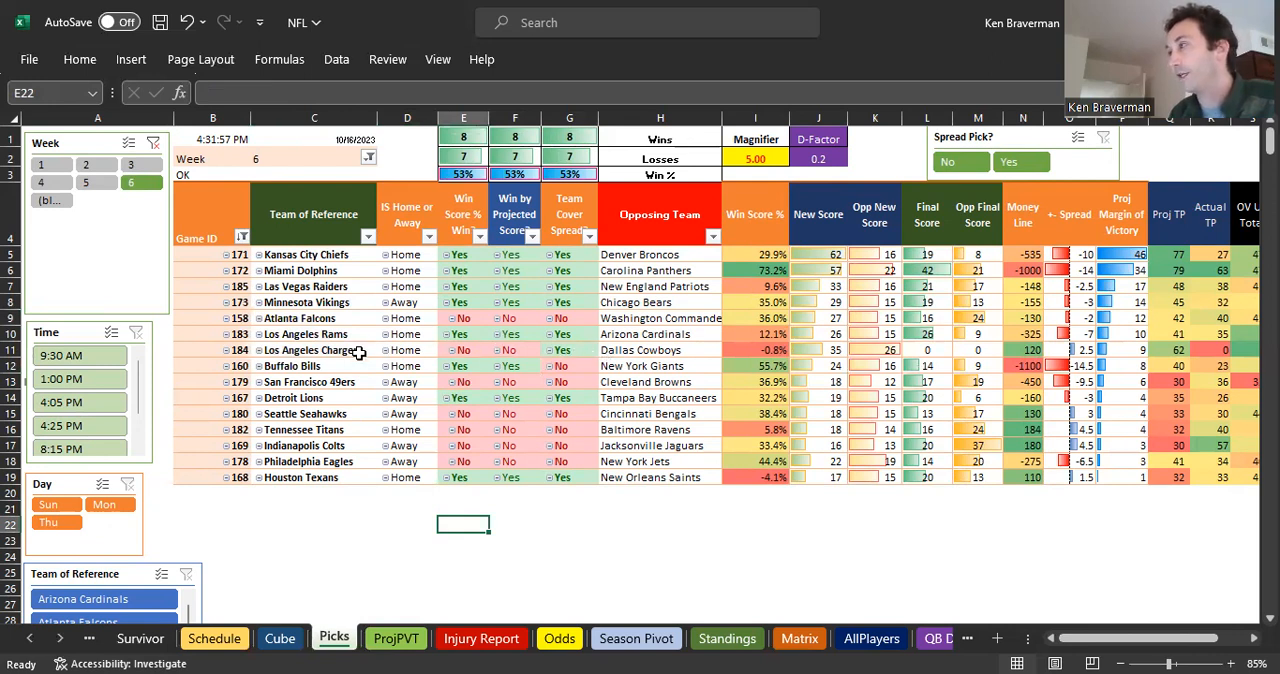
pyautogui.click(104, 504)
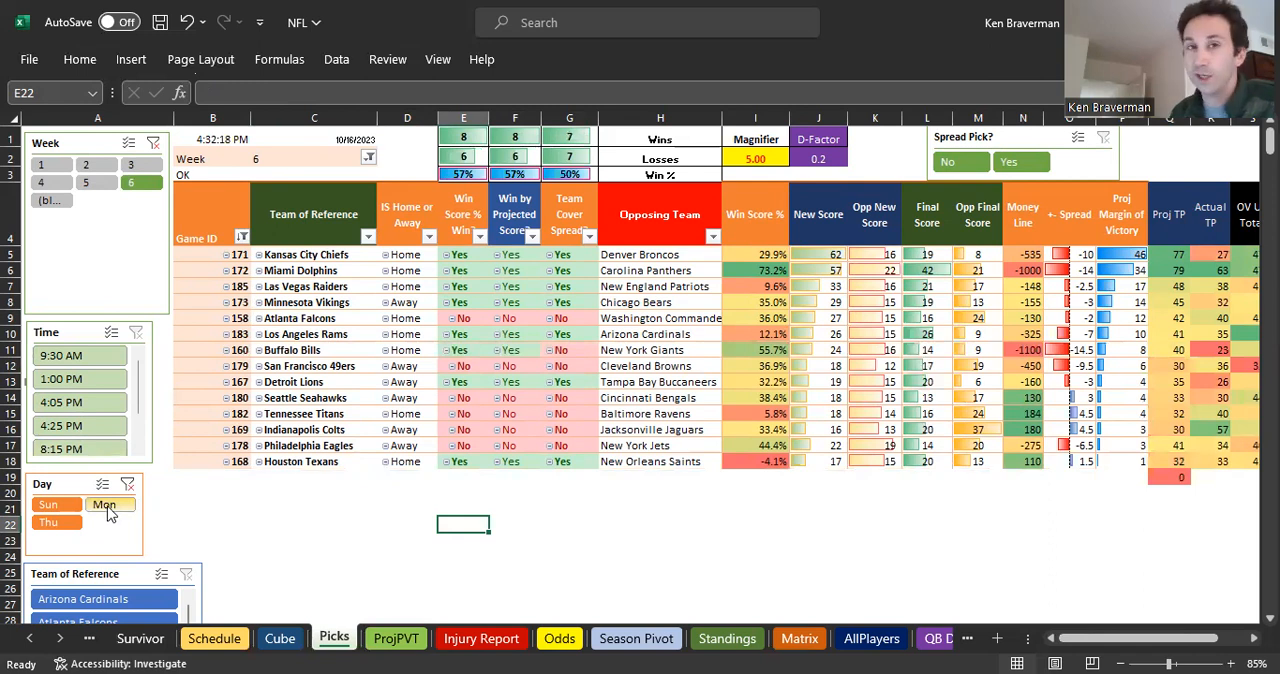
# Choose Mon in the Day slicer so the Chargers–Cowboys game (Game 184) appears, then review its row
pyautogui.click(104, 504)
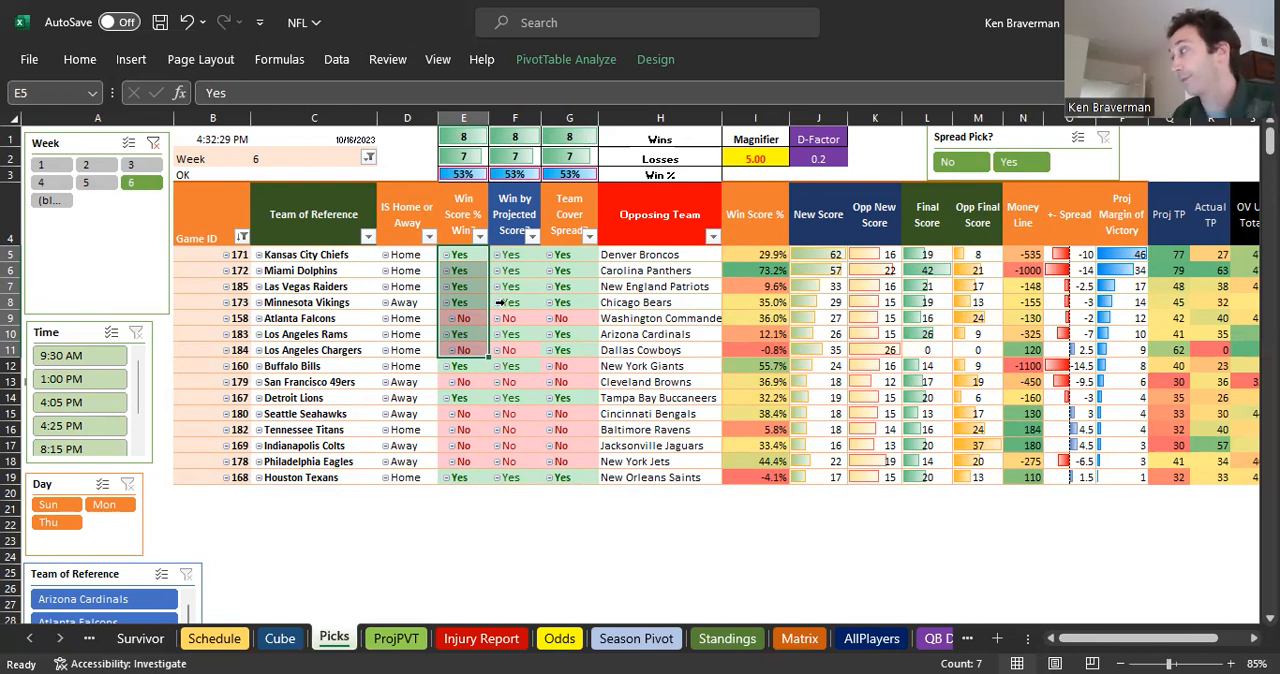
pyautogui.moveTo(858, 400)
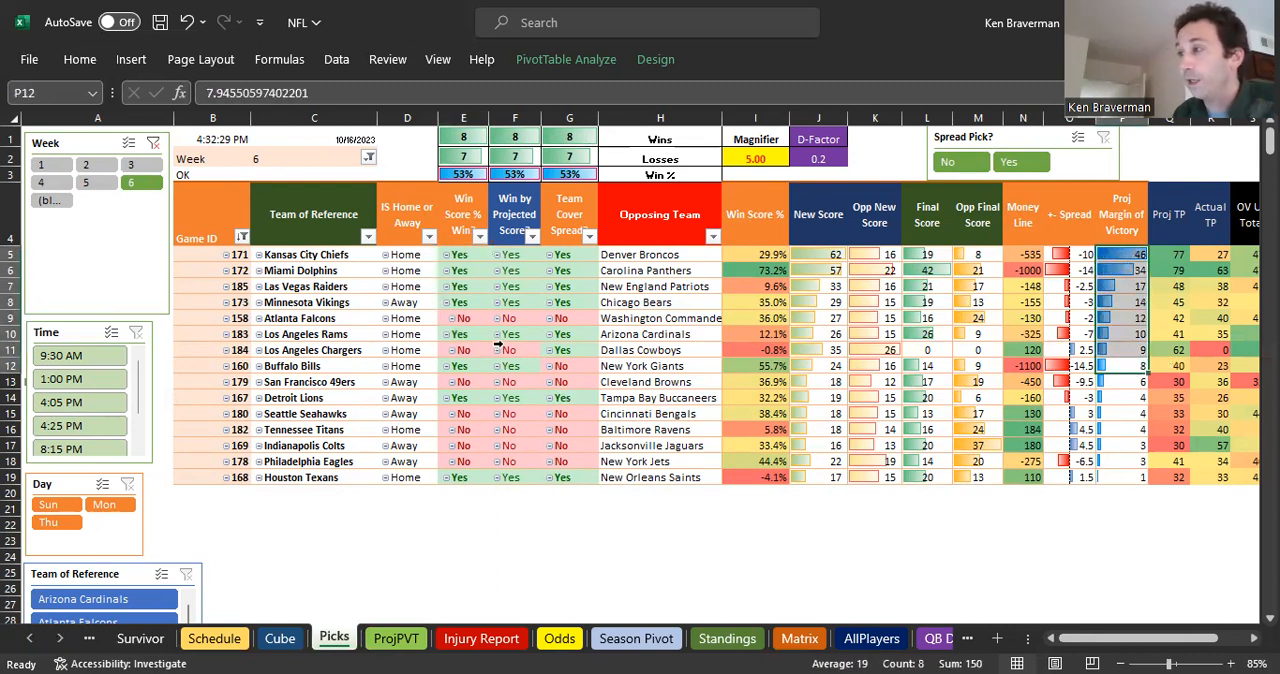
pyautogui.click(314, 365)
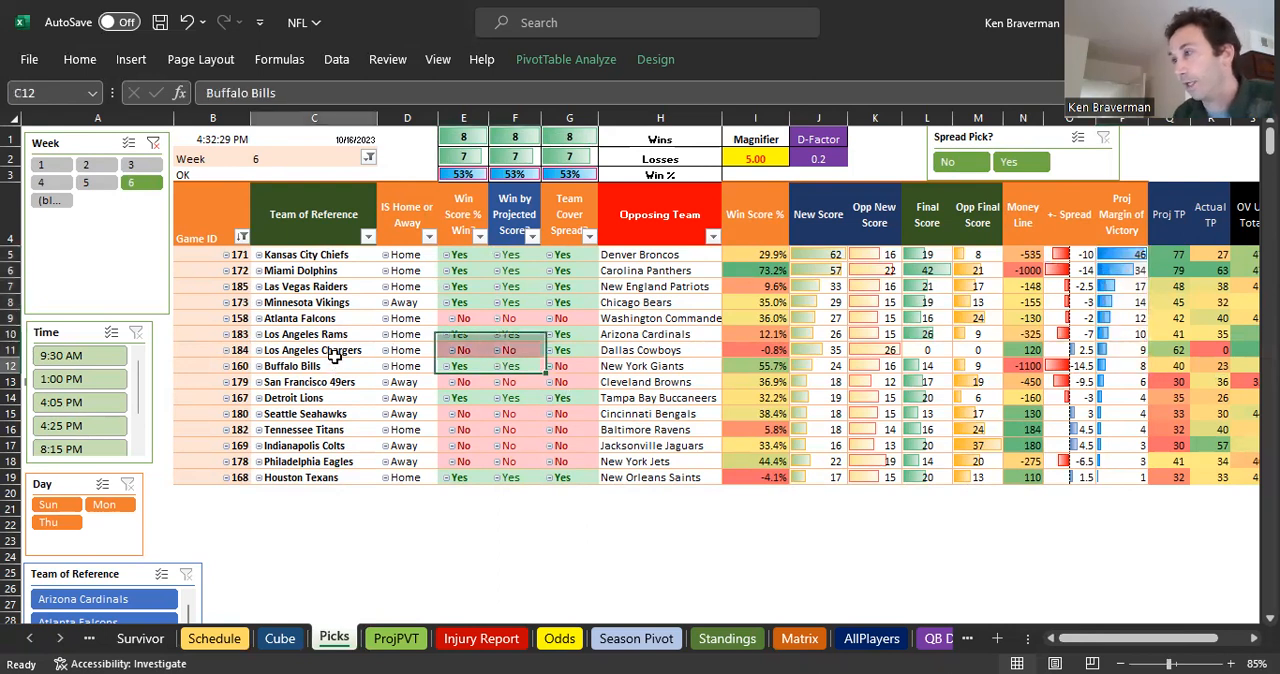